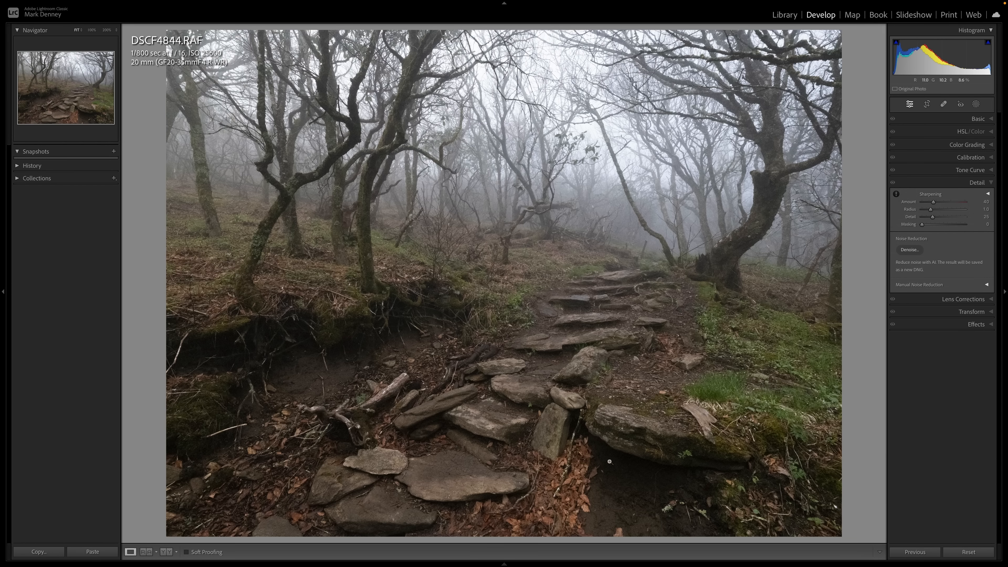
# Inspect the shadow noise up close, then reveal the Detail panel's manual noise-reduction controls
pyautogui.click(609, 461)
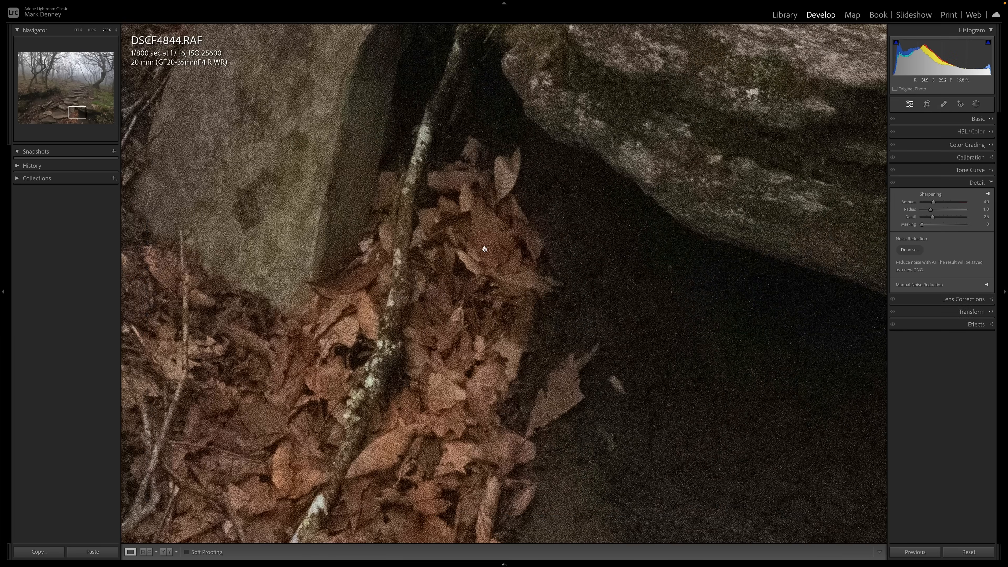
pyautogui.click(78, 29)
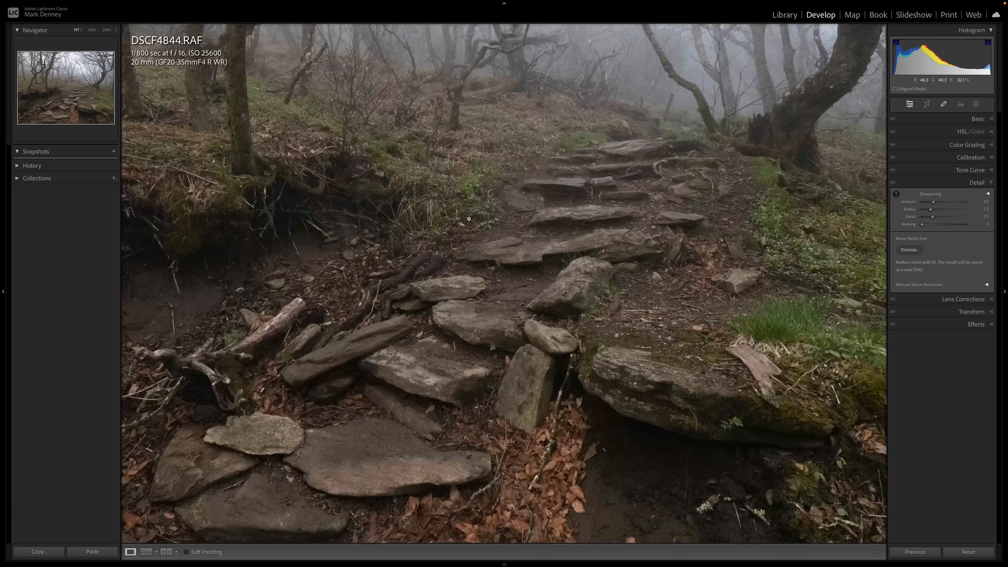
pyautogui.rightClick(469, 218)
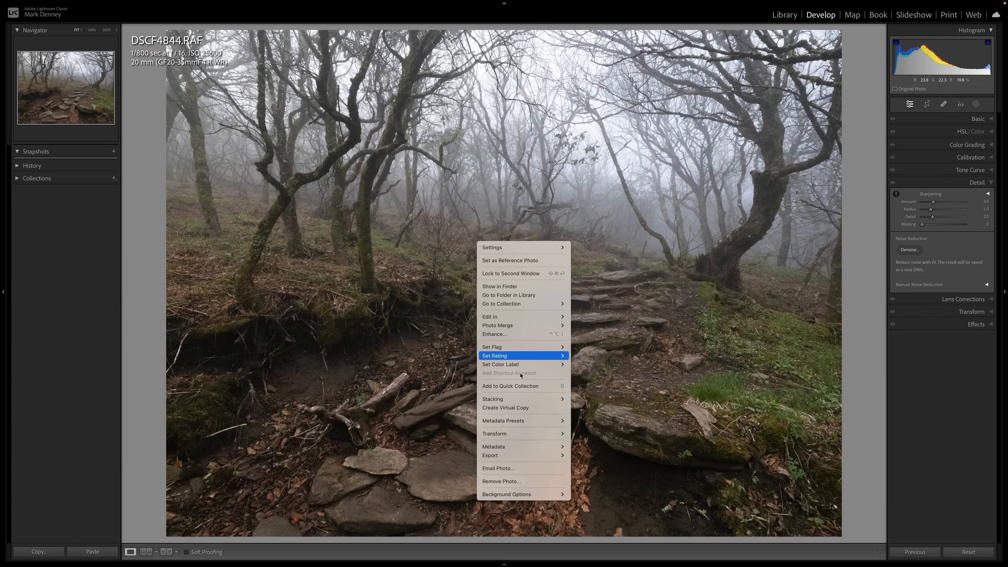
pyautogui.click(505, 407)
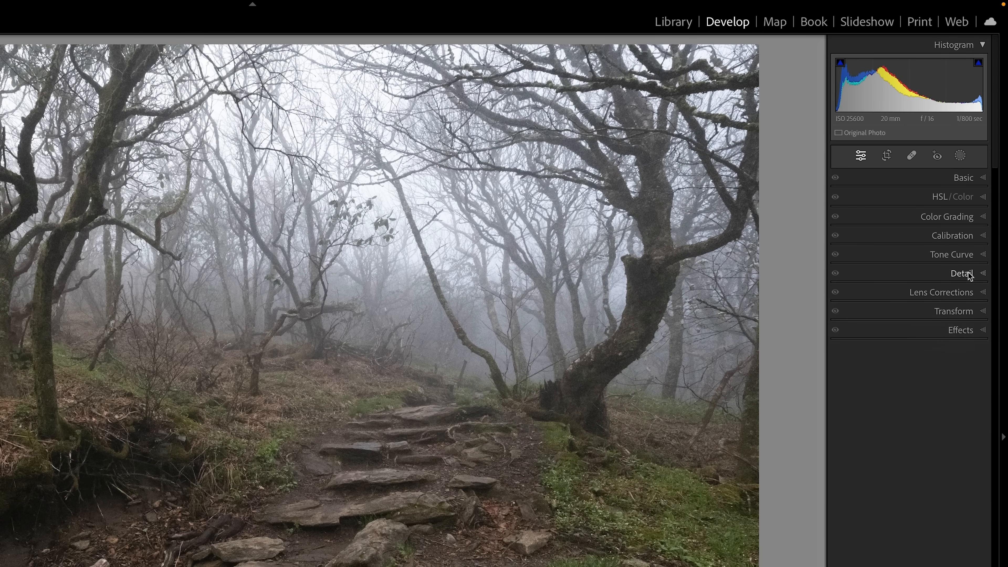
pyautogui.click(960, 272)
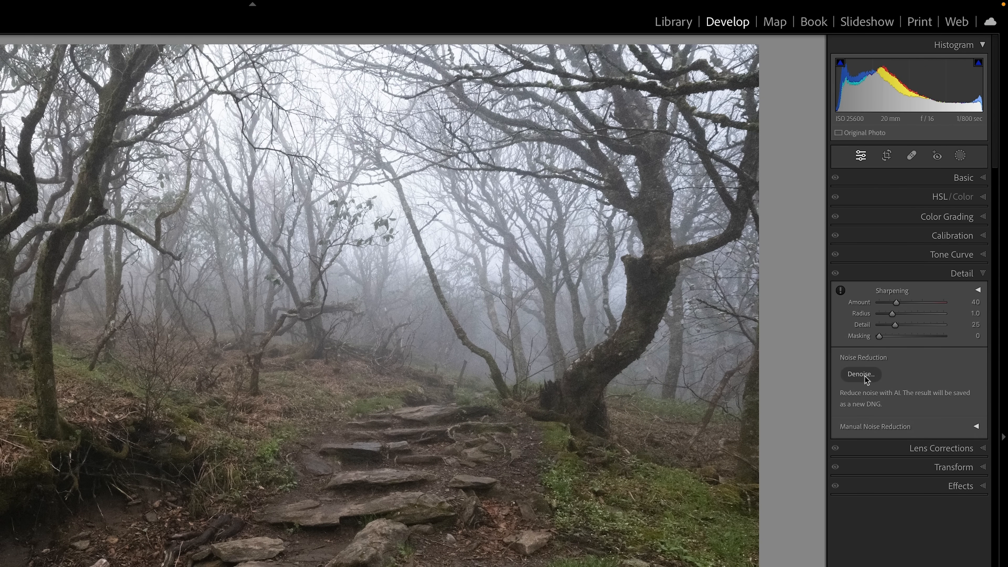
pyautogui.moveTo(930, 431)
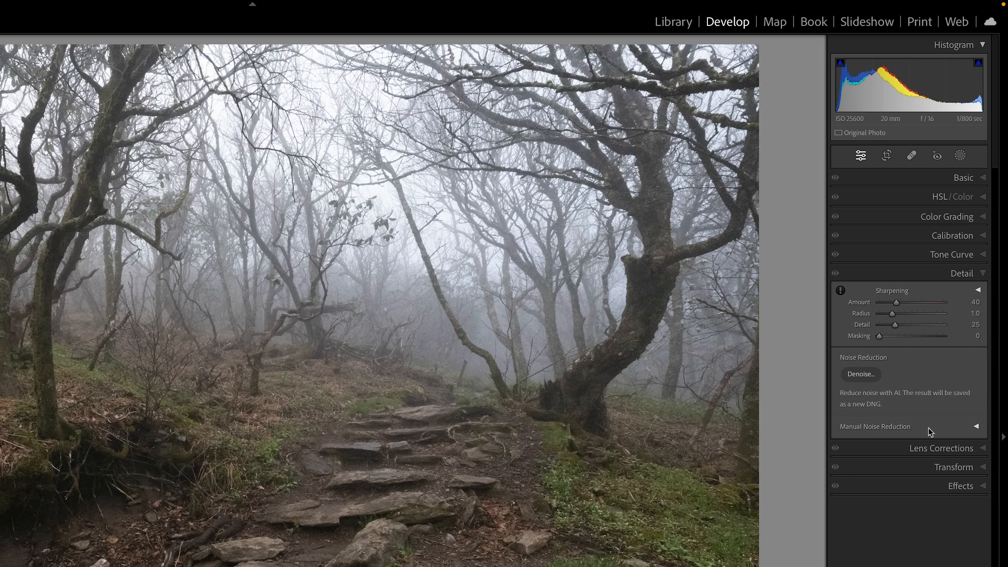
pyautogui.click(976, 426)
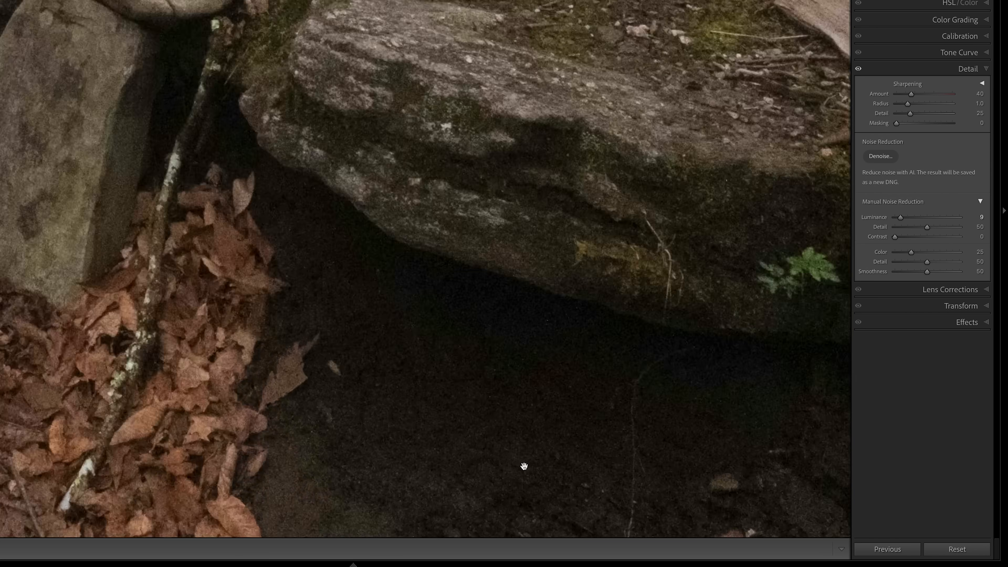
# Set manual noise reduction to Luminance 40, Detail 100 and Contrast 50
pyautogui.moveTo(899, 217); pyautogui.dragTo(907, 217)
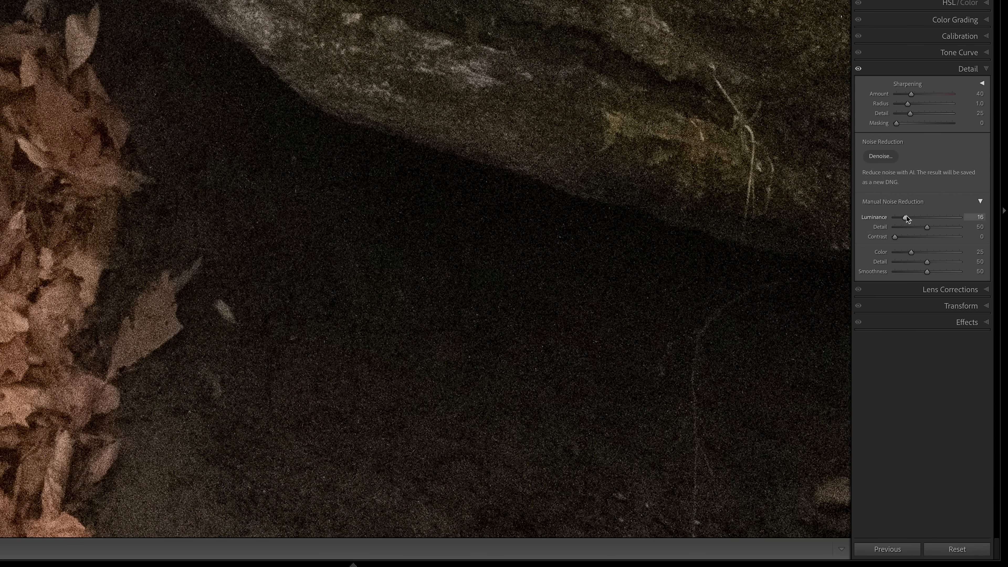
pyautogui.moveTo(905, 217); pyautogui.dragTo(919, 217)
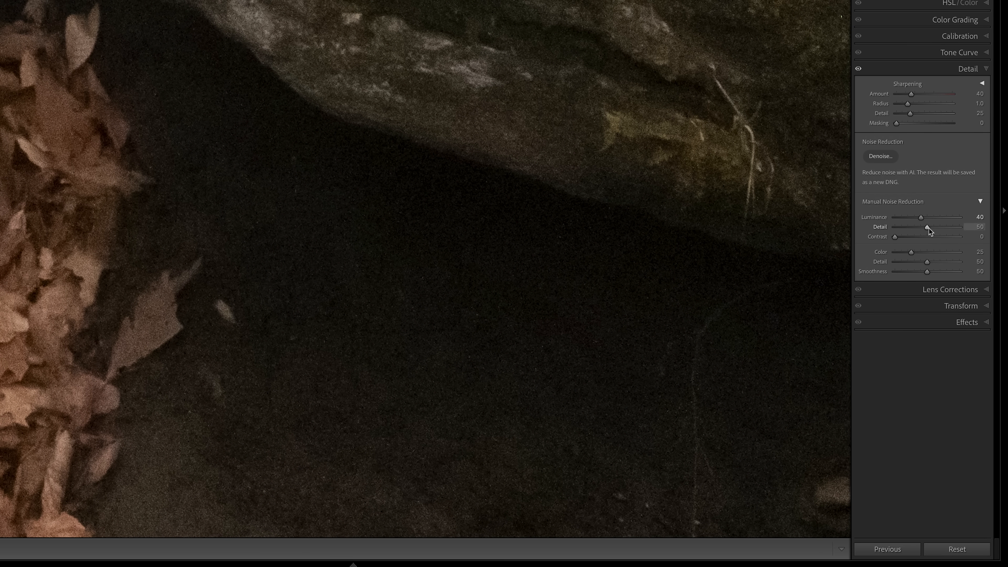
pyautogui.moveTo(926, 226); pyautogui.dragTo(945, 227)
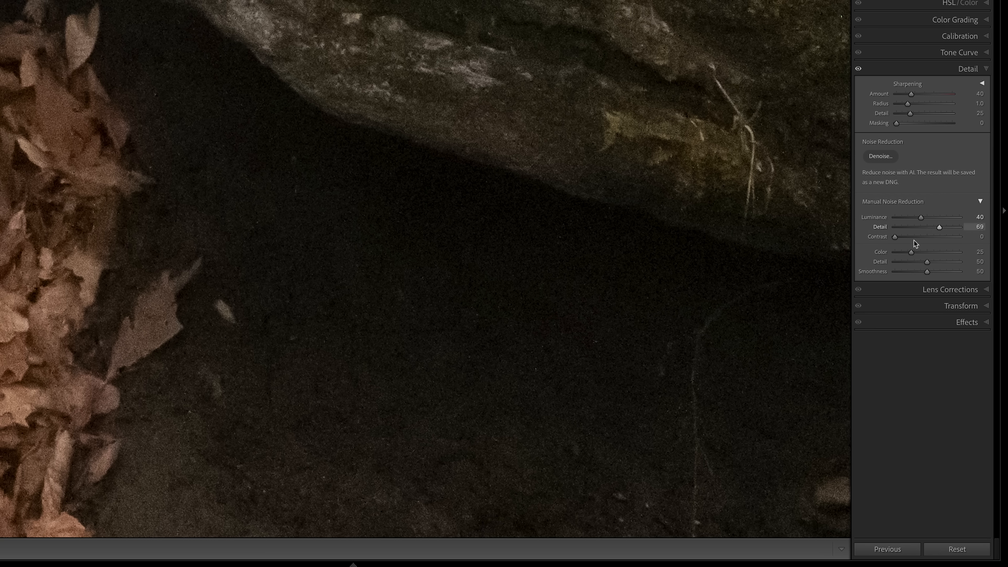
pyautogui.moveTo(945, 226); pyautogui.dragTo(956, 226)
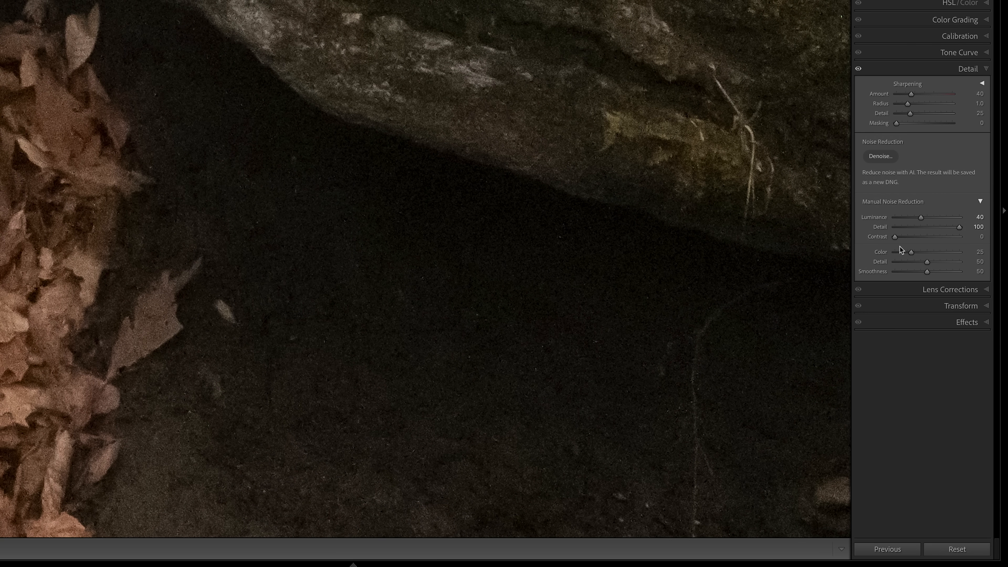
pyautogui.moveTo(895, 237); pyautogui.dragTo(946, 237)
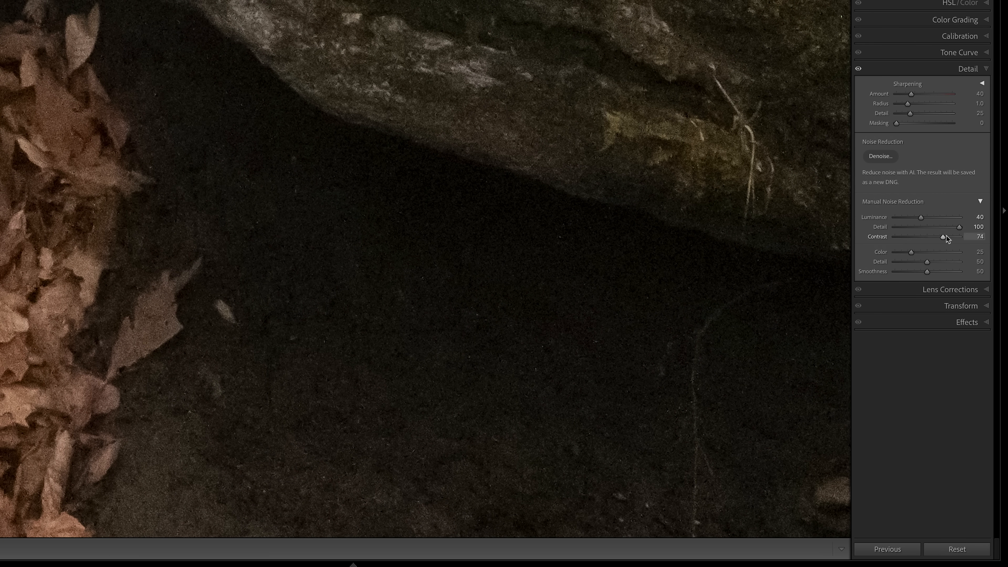
pyautogui.moveTo(947, 237); pyautogui.dragTo(936, 237)
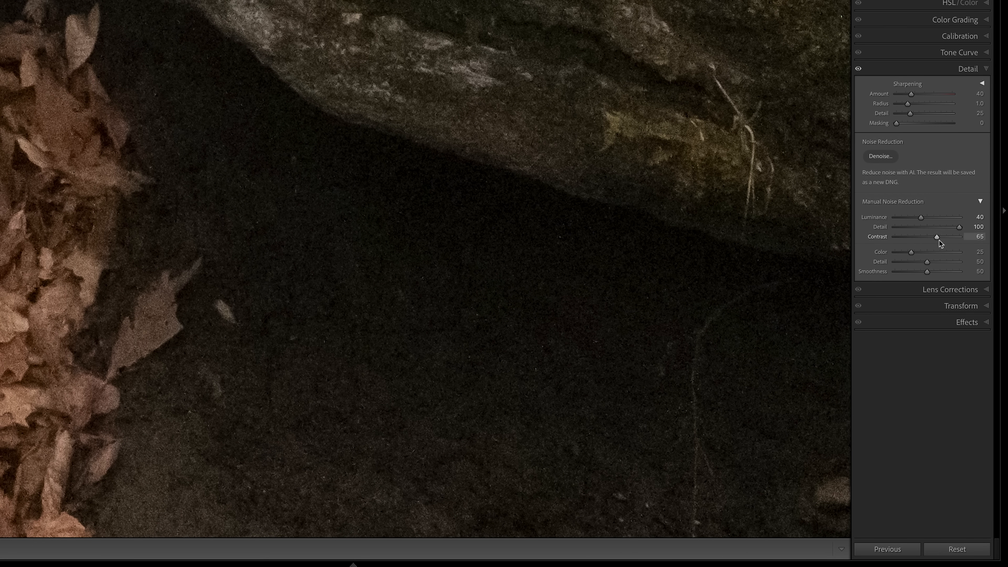
pyautogui.moveTo(931, 236); pyautogui.dragTo(926, 235)
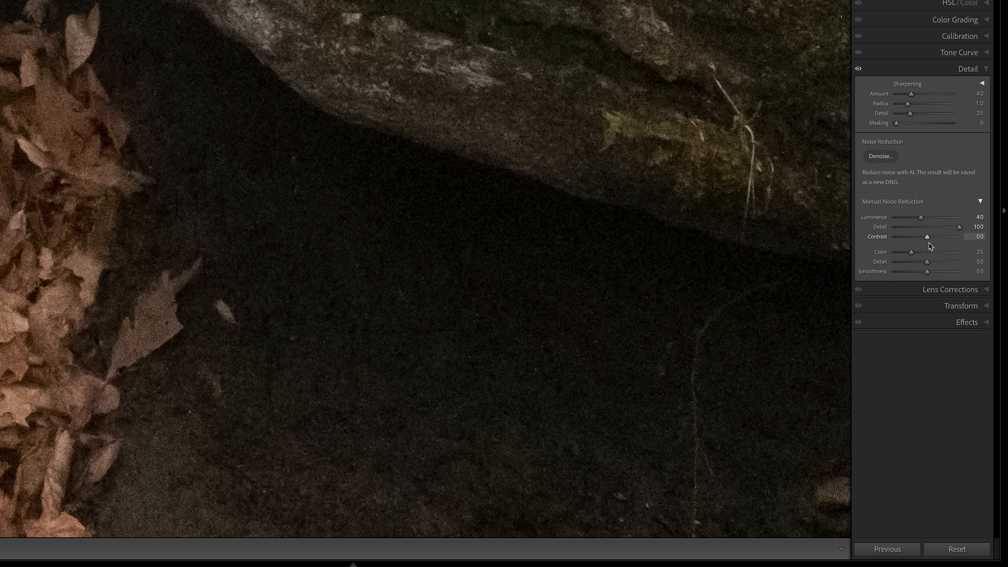
pyautogui.moveTo(925, 236); pyautogui.dragTo(927, 236)
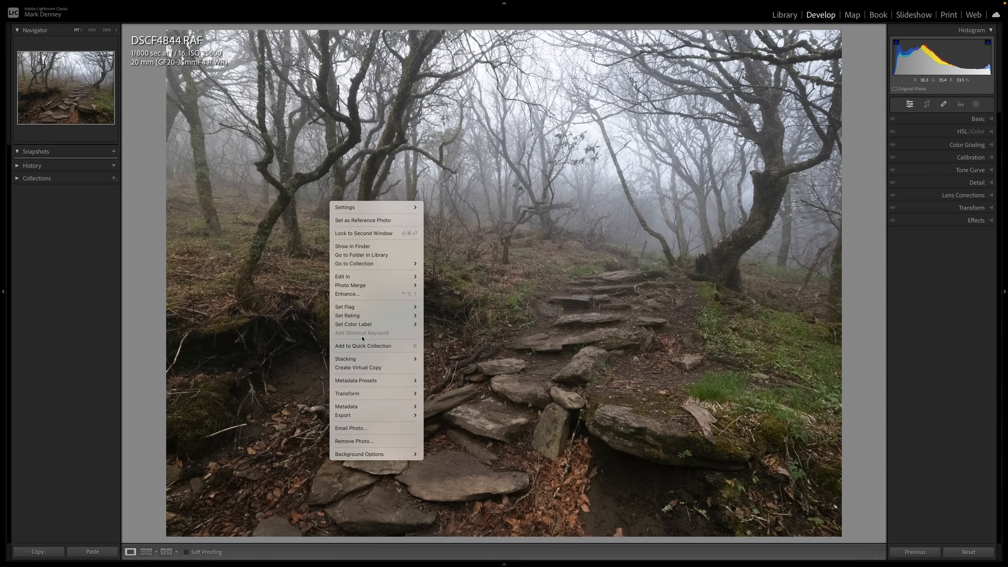
# Create a virtual copy of the photo and bring up the AI Denoise preview from Detail
pyautogui.click(358, 367)
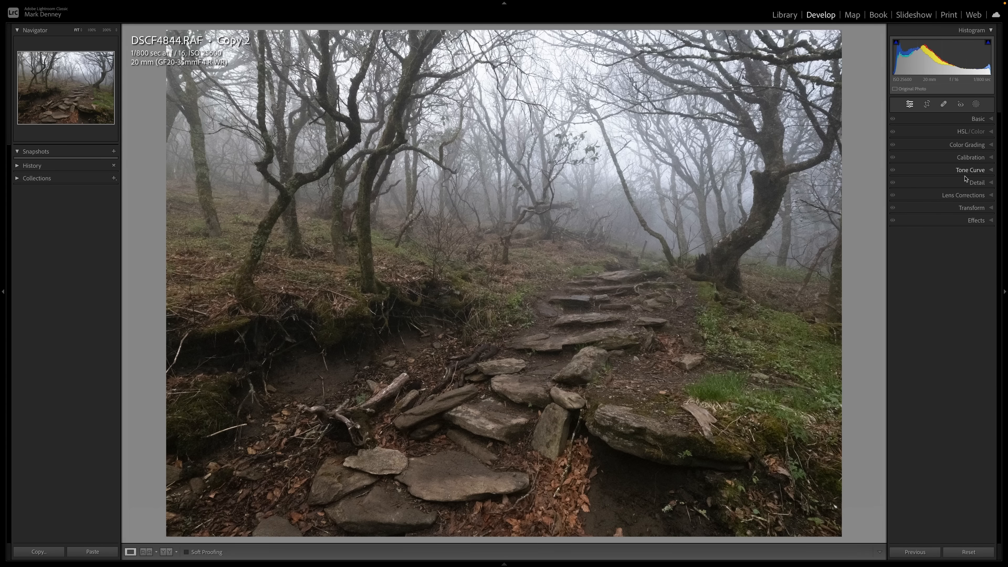
pyautogui.click(976, 182)
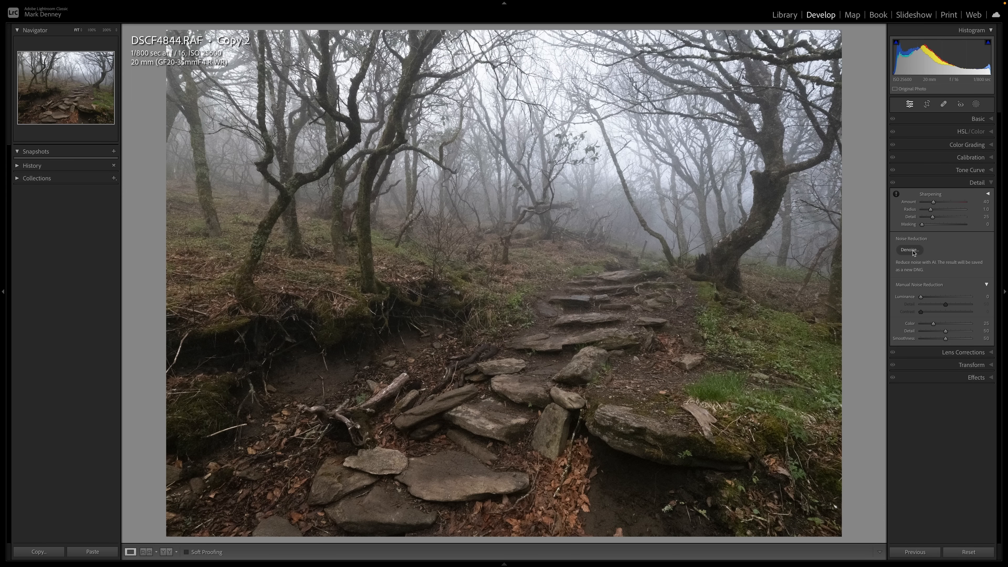
pyautogui.click(908, 249)
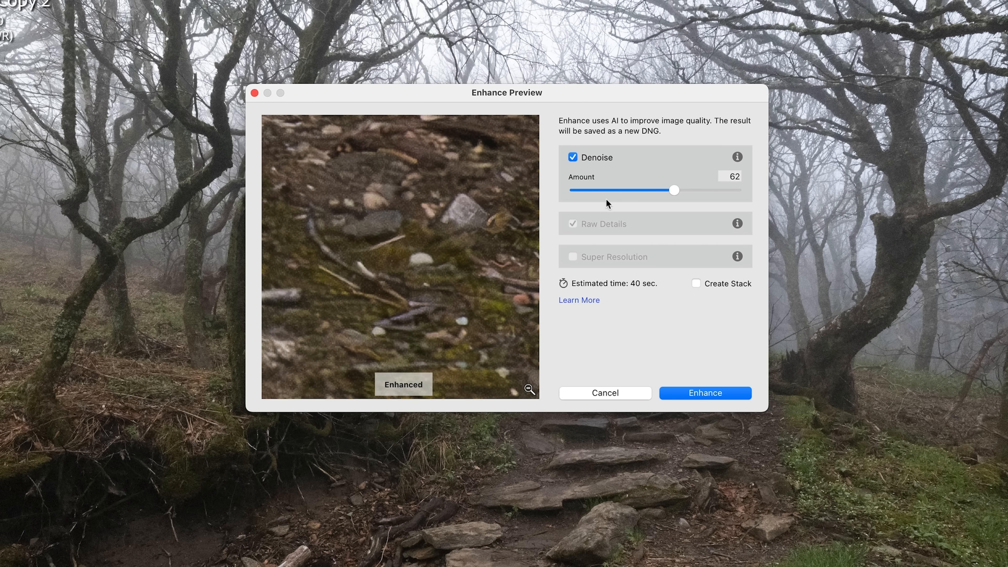
# Try the denoise amount at its extremes and settle it at 62, ready to run
pyautogui.moveTo(674, 190); pyautogui.dragTo(672, 190)
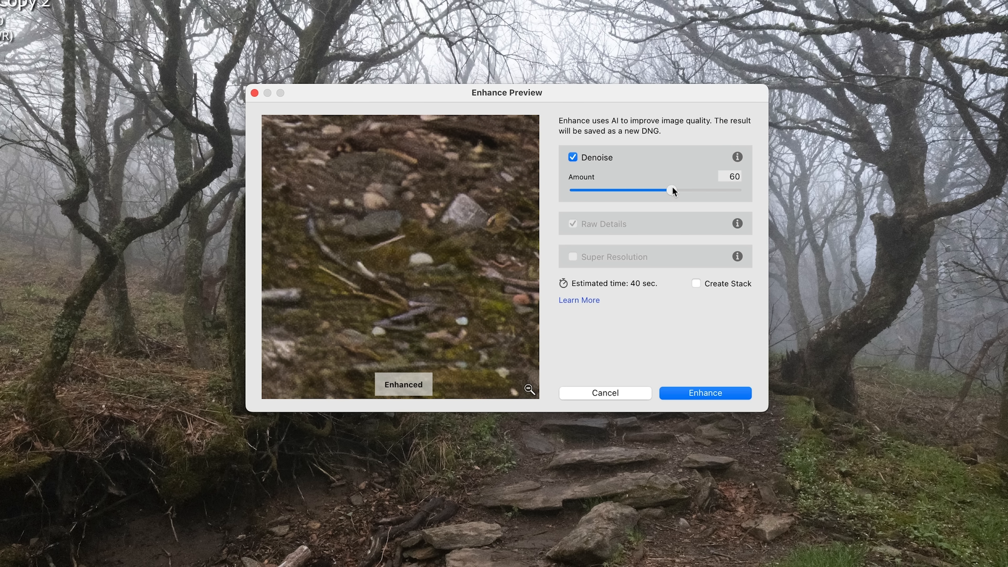
pyautogui.moveTo(673, 190); pyautogui.dragTo(574, 189)
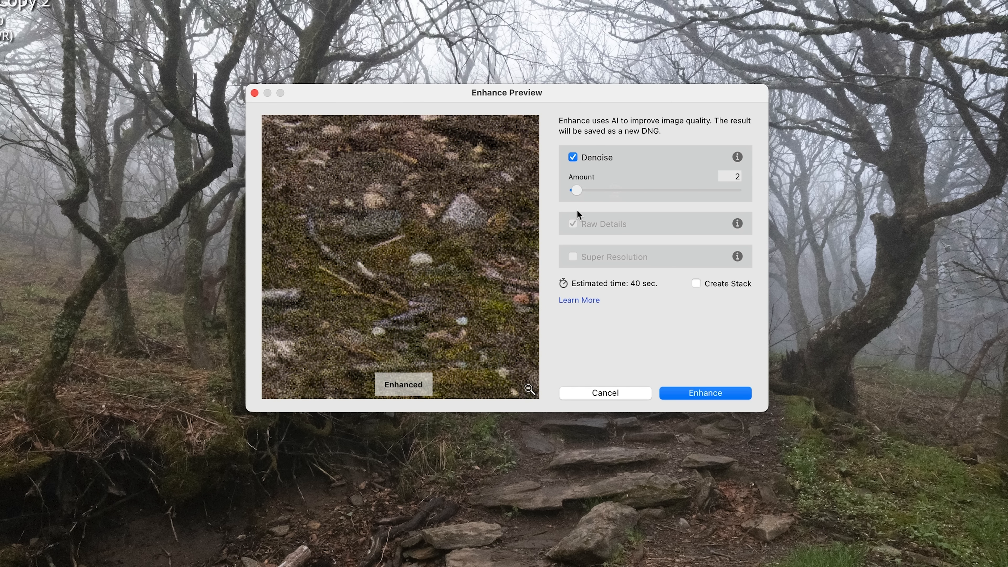
pyautogui.moveTo(575, 190); pyautogui.dragTo(735, 190)
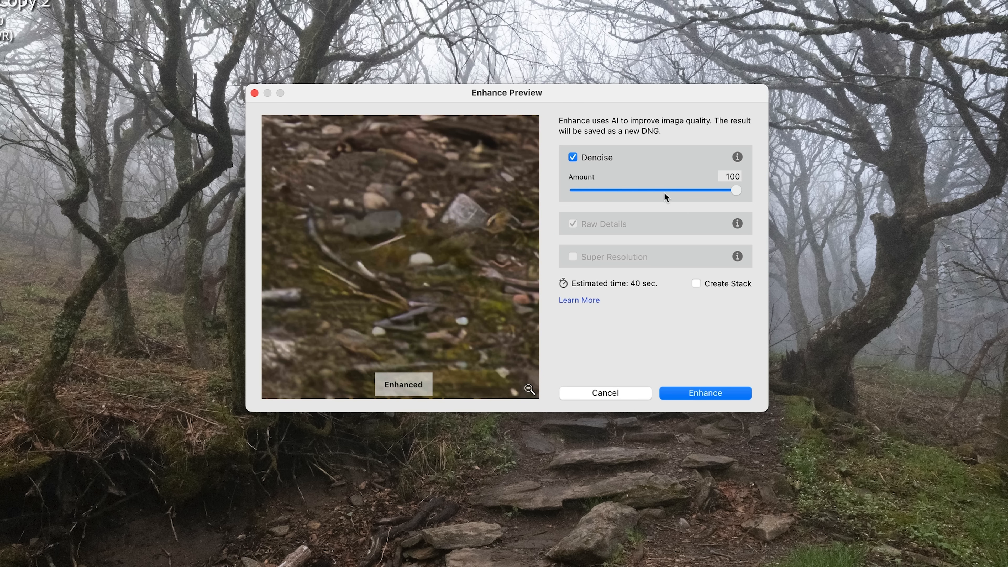
pyautogui.moveTo(736, 190); pyautogui.dragTo(654, 189)
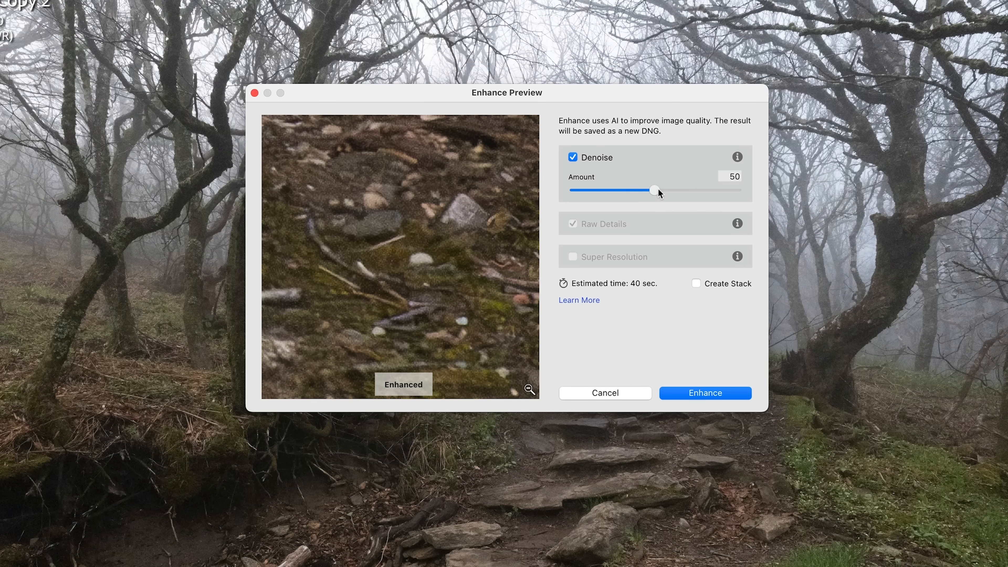
pyautogui.moveTo(656, 190); pyautogui.dragTo(673, 190)
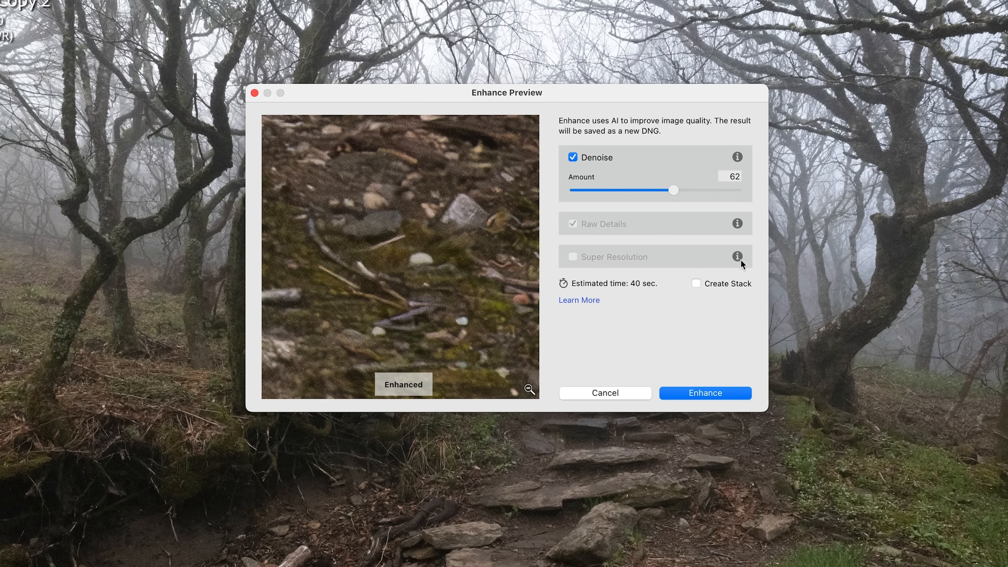
pyautogui.moveTo(640, 293)
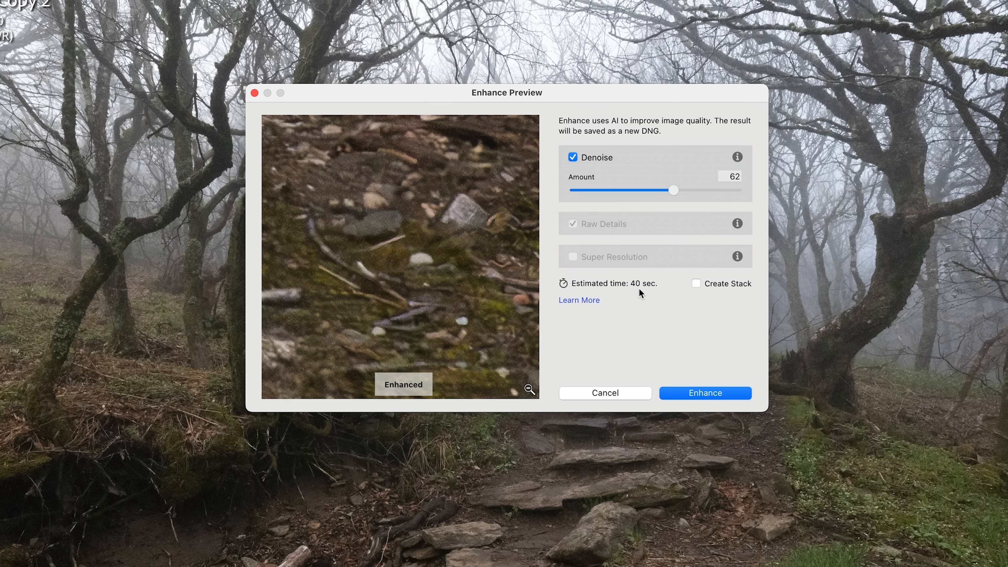
pyautogui.moveTo(694, 290)
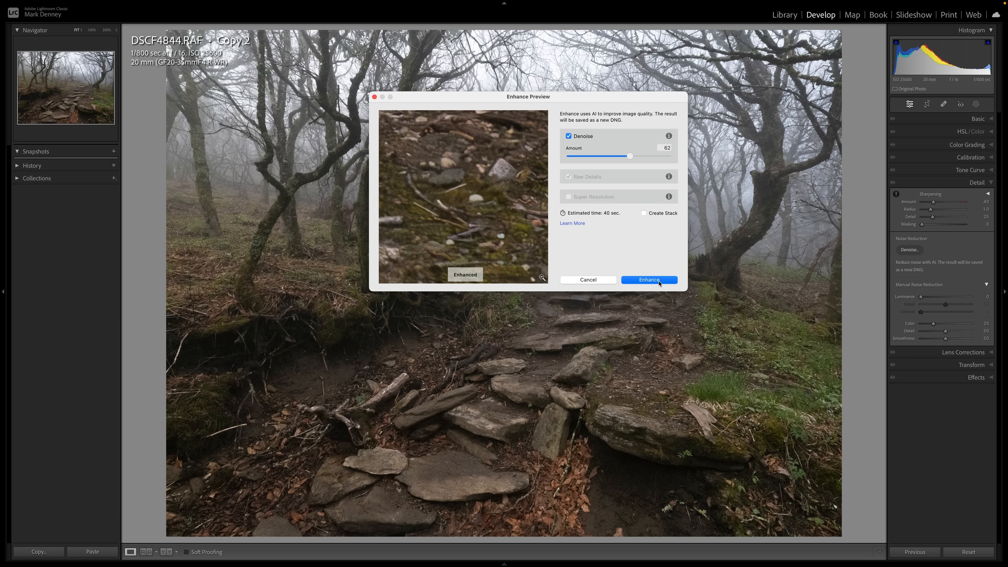
# Run Denoise to create the enhanced DNG and pan the close-up over shadows and leaves
pyautogui.click(648, 279)
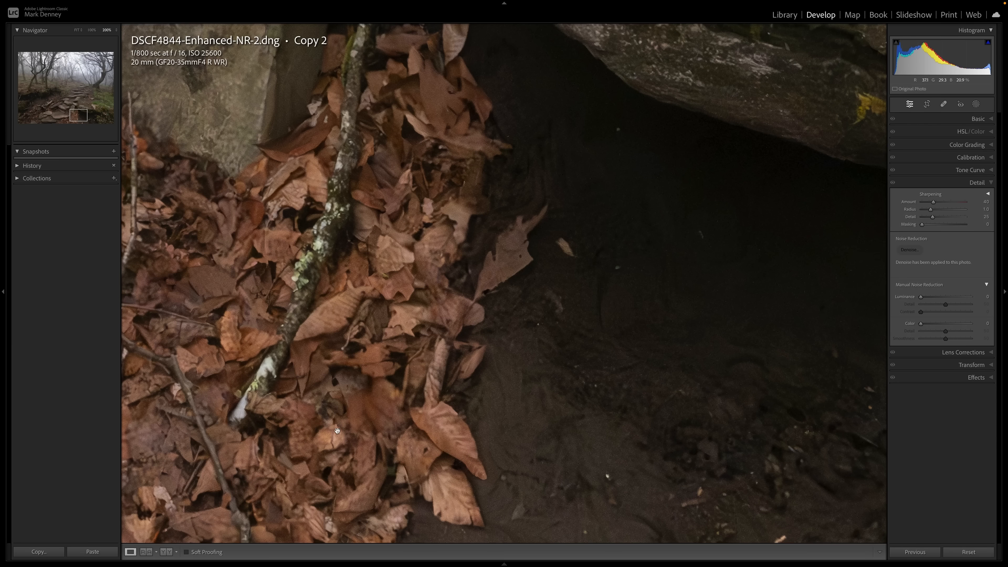
pyautogui.moveTo(336, 430); pyautogui.dragTo(434, 314)
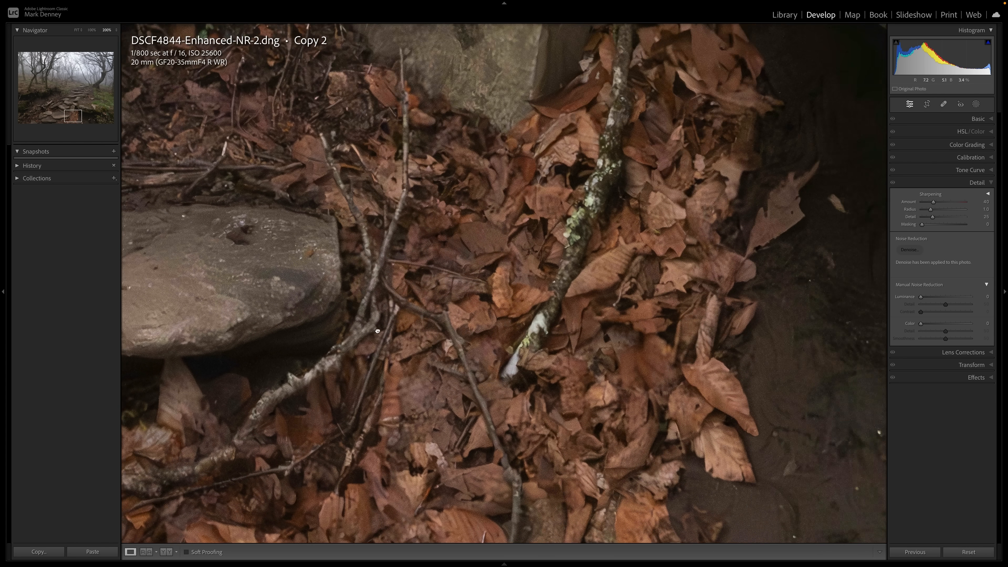
pyautogui.moveTo(376, 330); pyautogui.dragTo(453, 315)
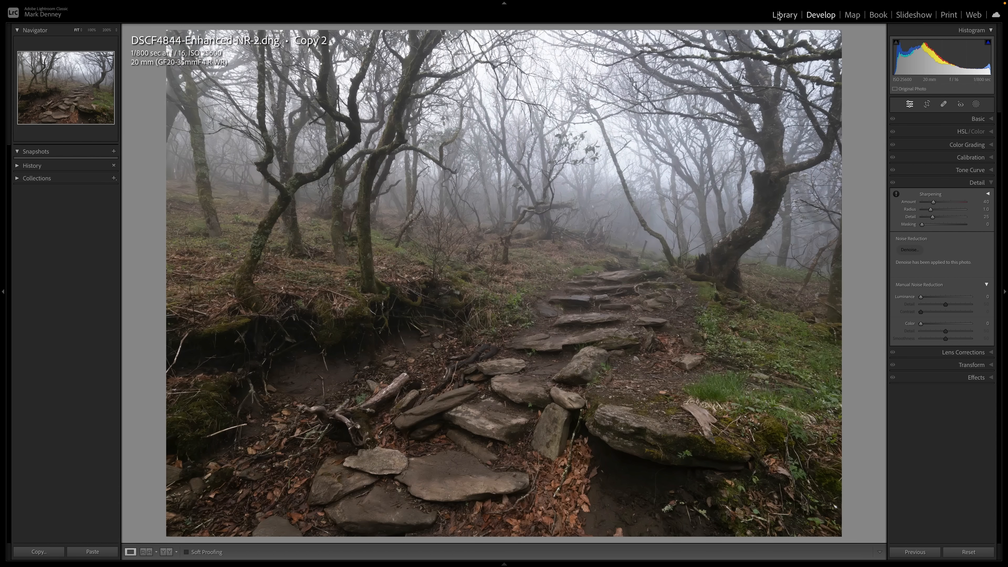
# Switch to the Library grid of the four versions and select the second alongside the first
pyautogui.click(783, 14)
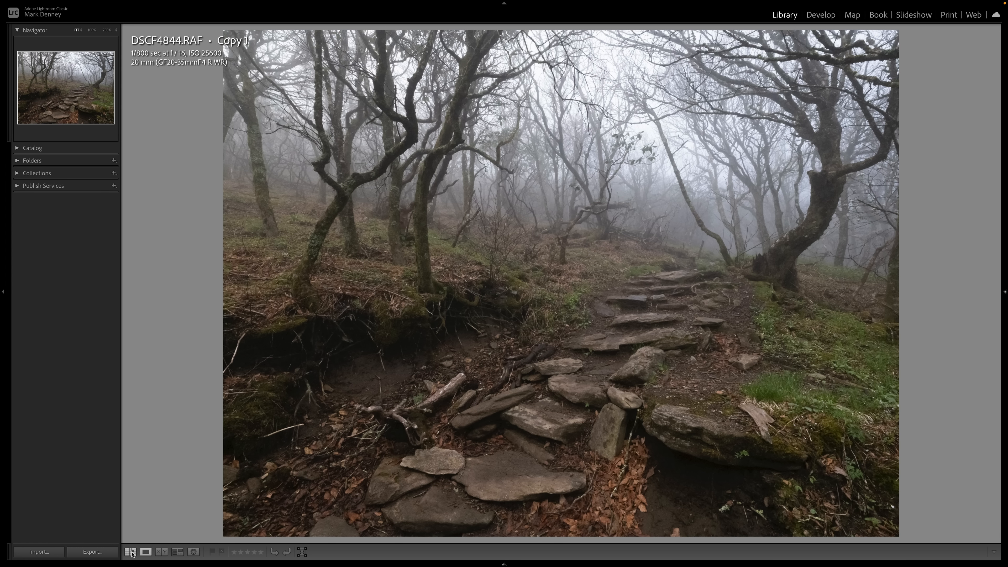
pyautogui.click(131, 551)
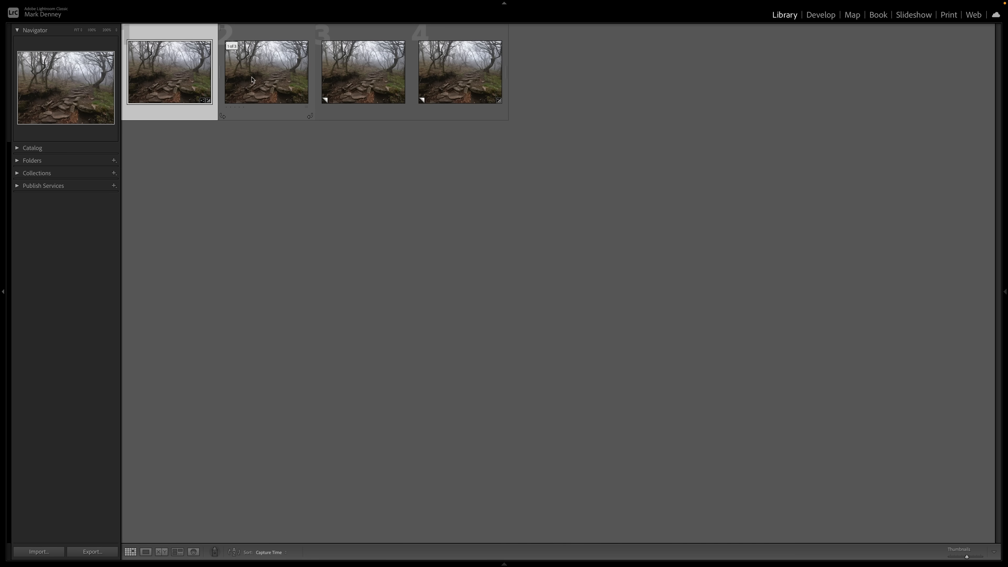
pyautogui.click(161, 551)
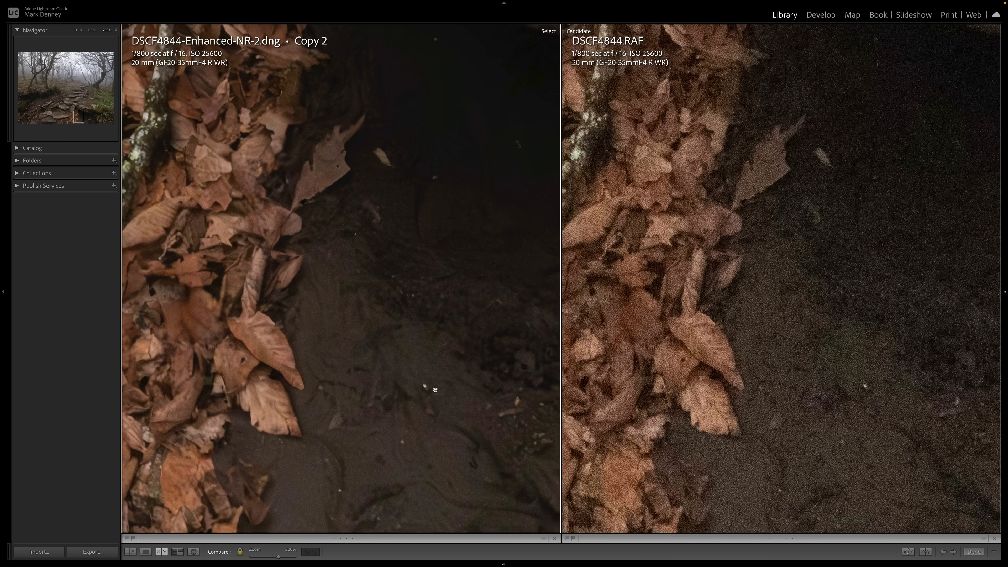
# Compare both photos zoomed into the leaf litter and the shadowed underside of the rock
pyautogui.moveTo(435, 389); pyautogui.dragTo(377, 418)
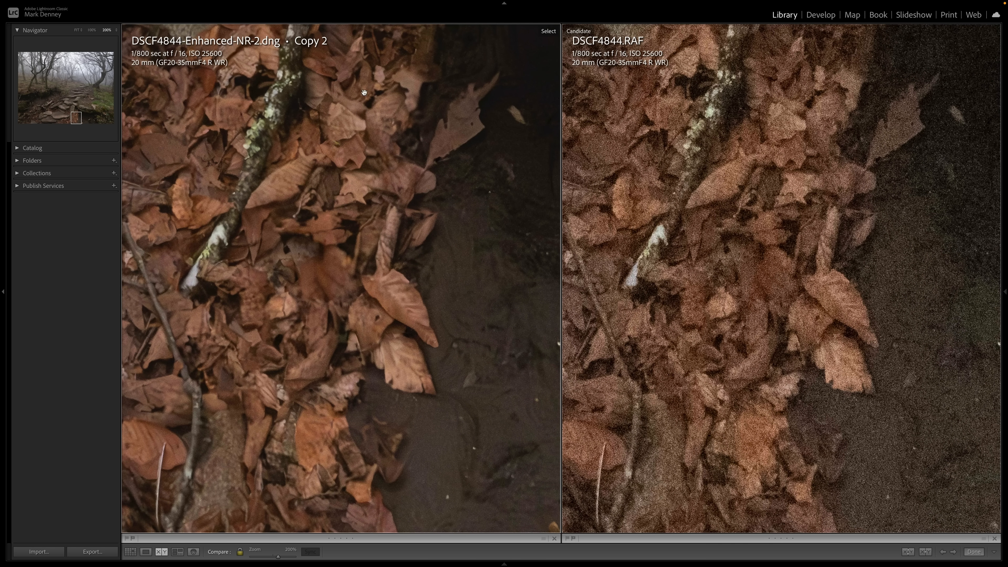
pyautogui.moveTo(268, 204)
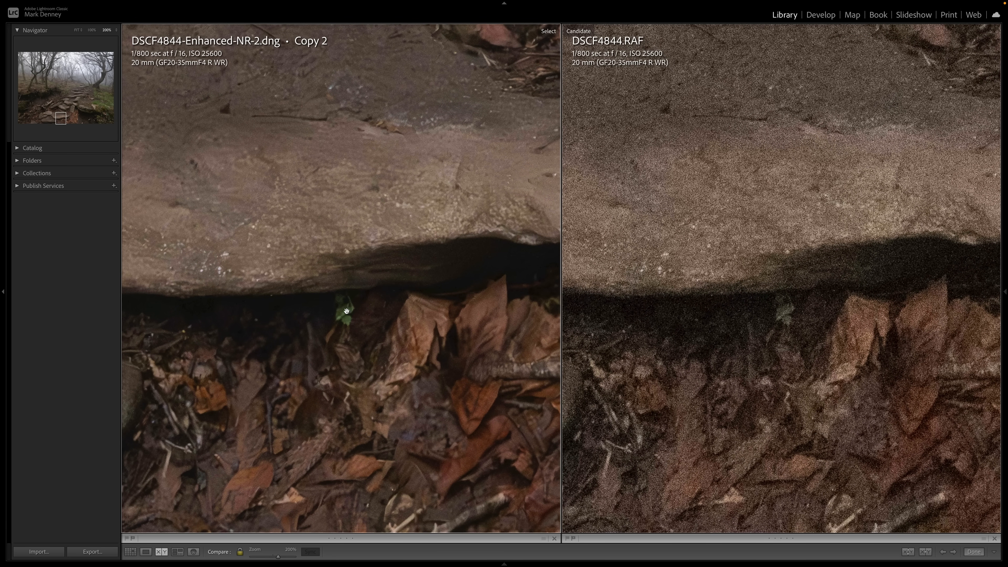
pyautogui.moveTo(788, 316)
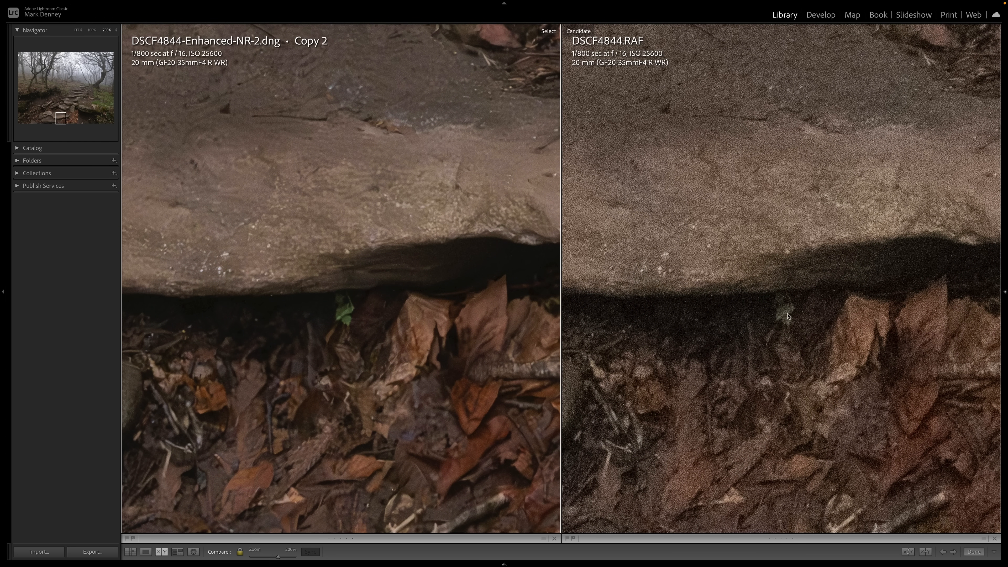
pyautogui.moveTo(324, 339)
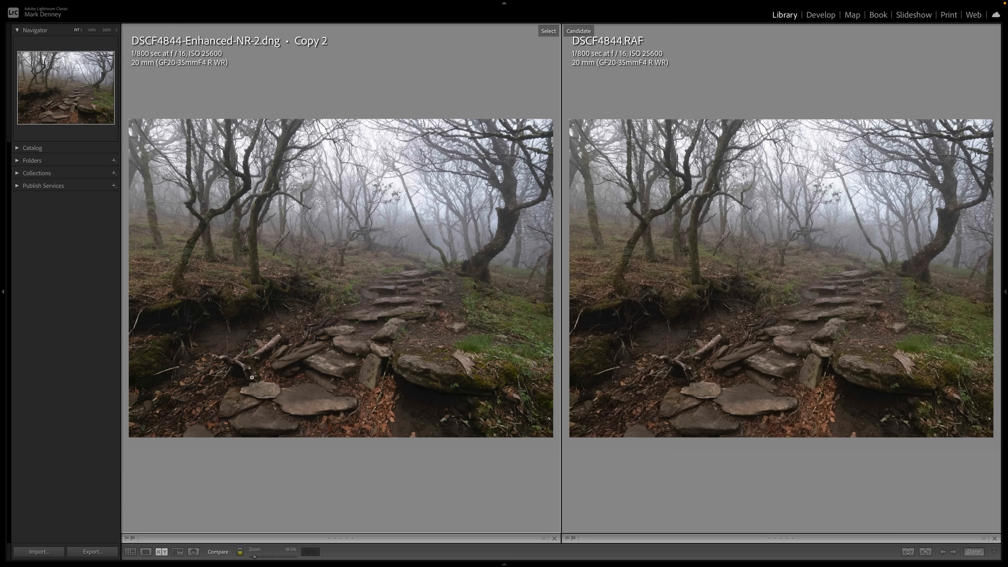
pyautogui.click(252, 378)
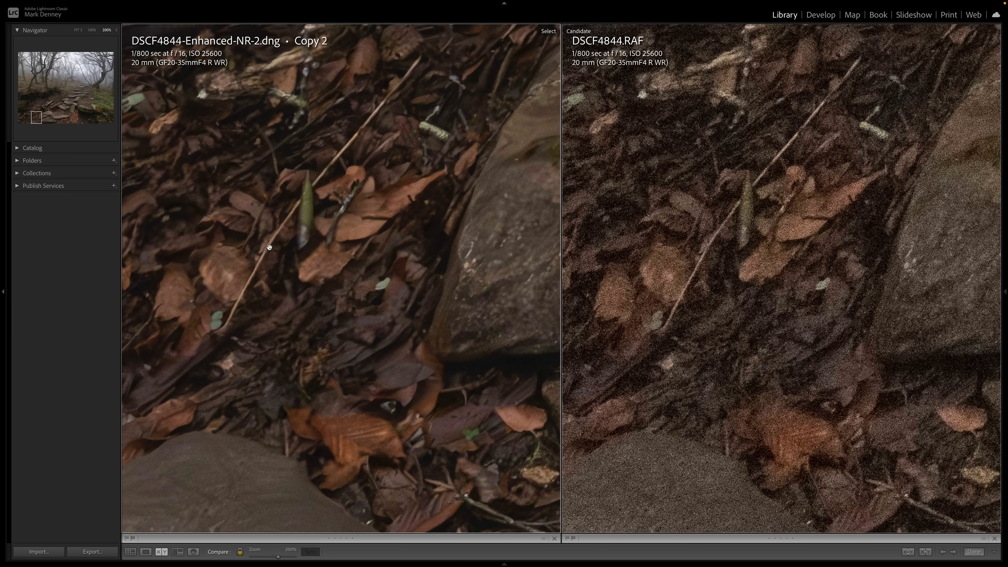
pyautogui.moveTo(739, 211)
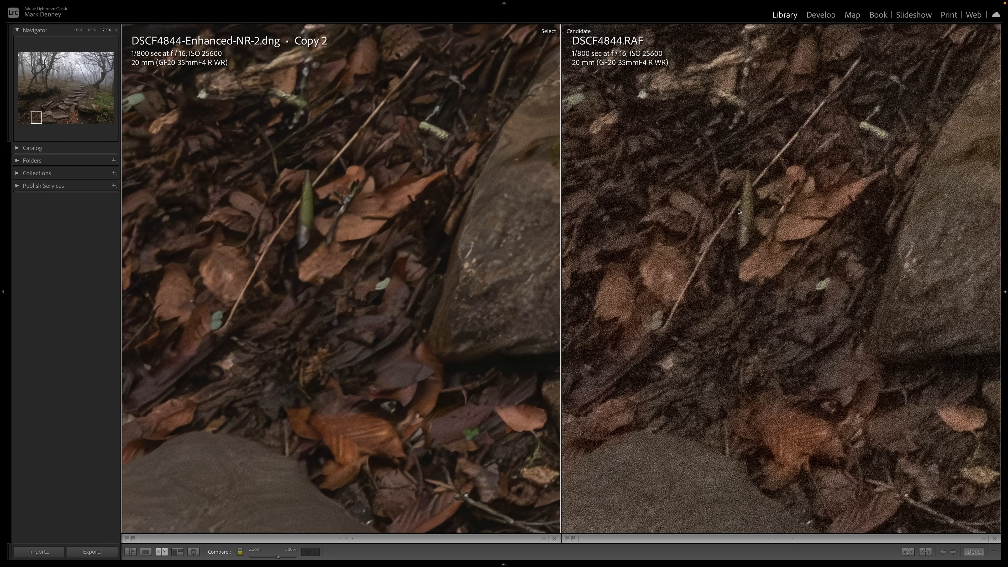
pyautogui.moveTo(748, 209)
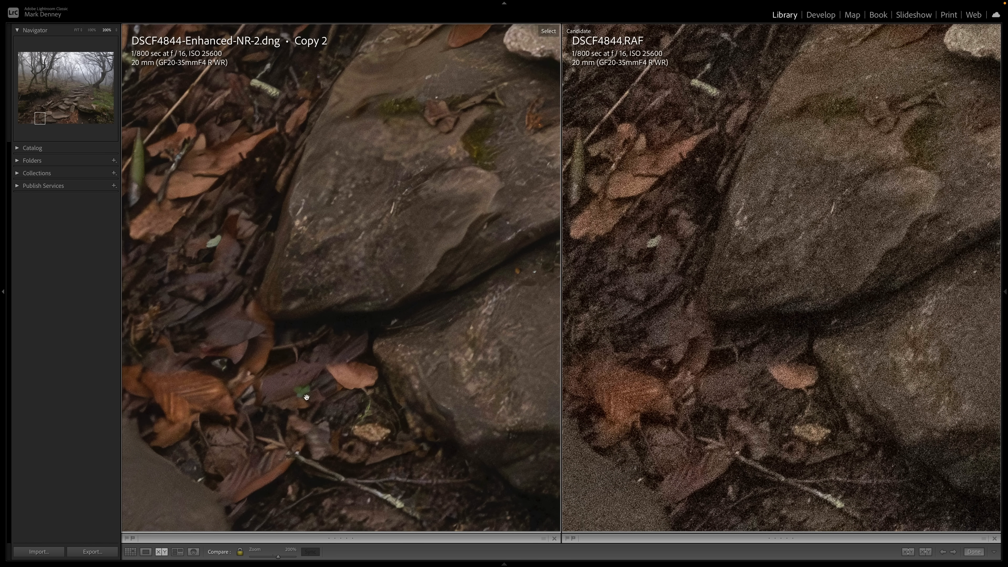
pyautogui.moveTo(715, 389)
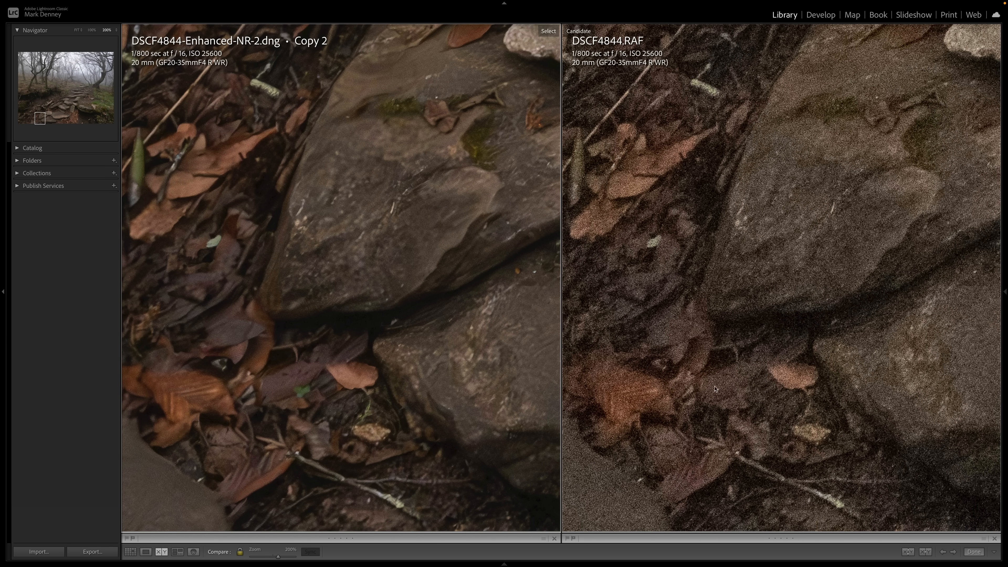
pyautogui.moveTo(712, 391)
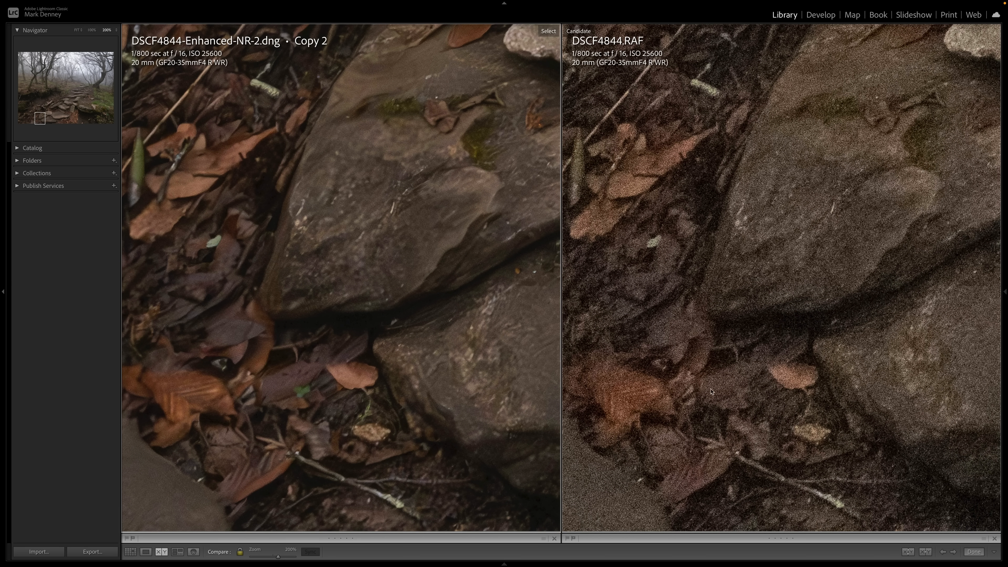
pyautogui.moveTo(707, 390)
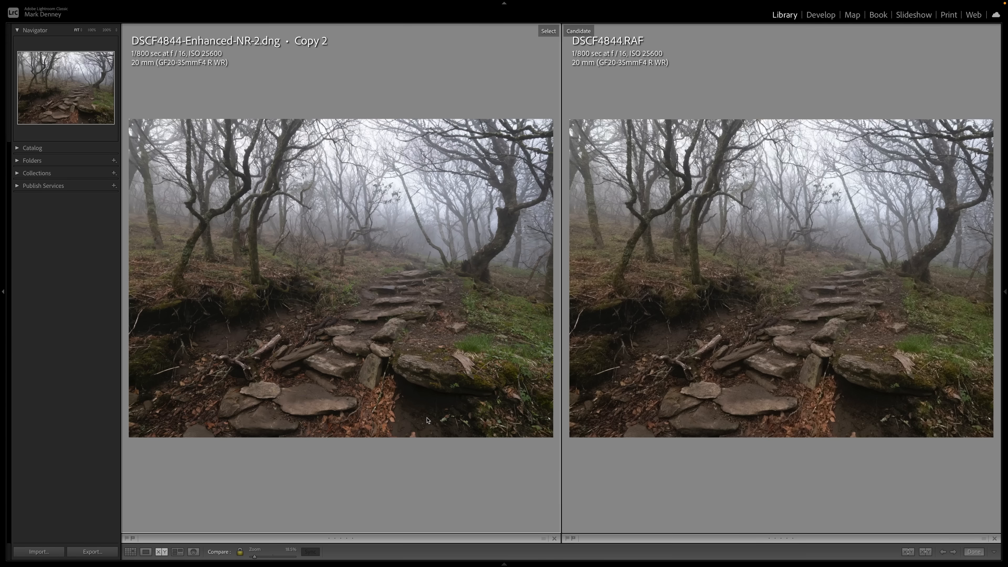
pyautogui.click(426, 420)
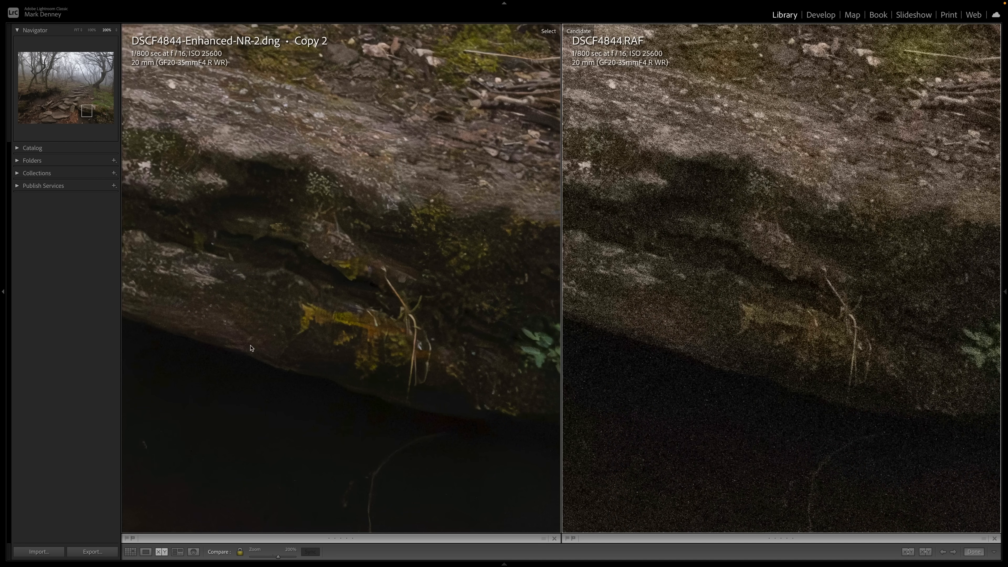
pyautogui.moveTo(805, 334)
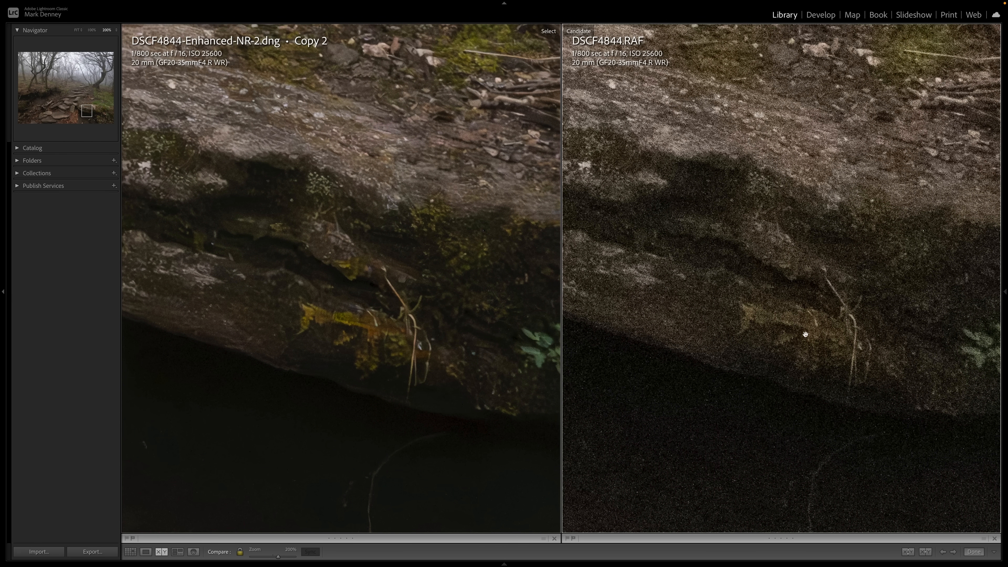
pyautogui.moveTo(443, 375)
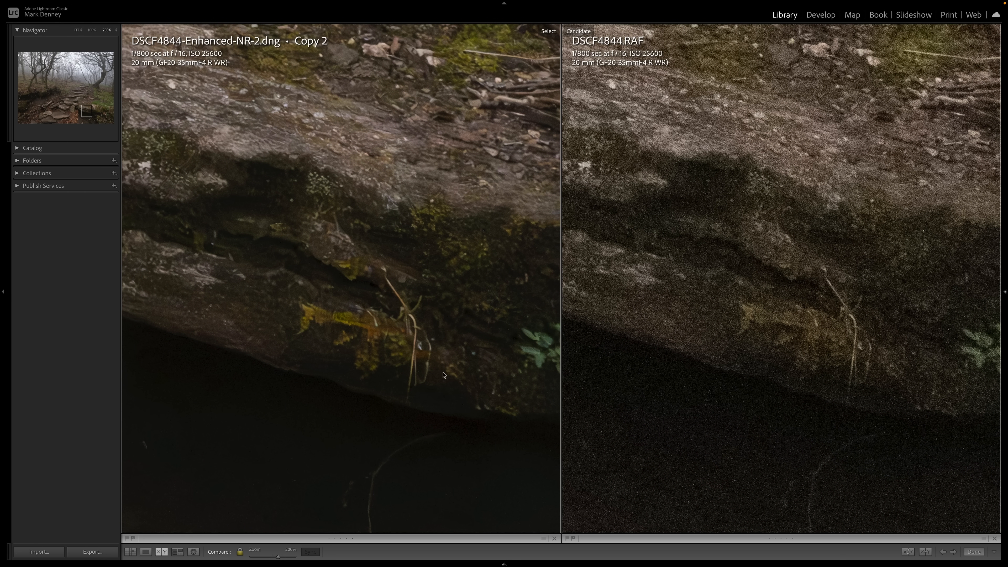
pyautogui.moveTo(343, 321)
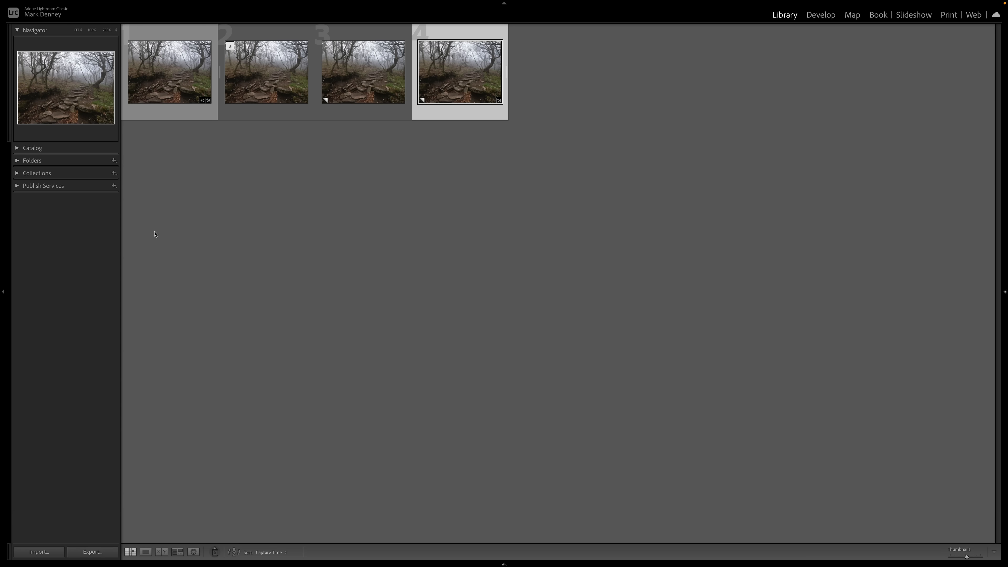
# Compare Copy 1 and Copy 2 zoomed into the leaves by the dark hollow, then return to the raw alone
pyautogui.click(169, 72)
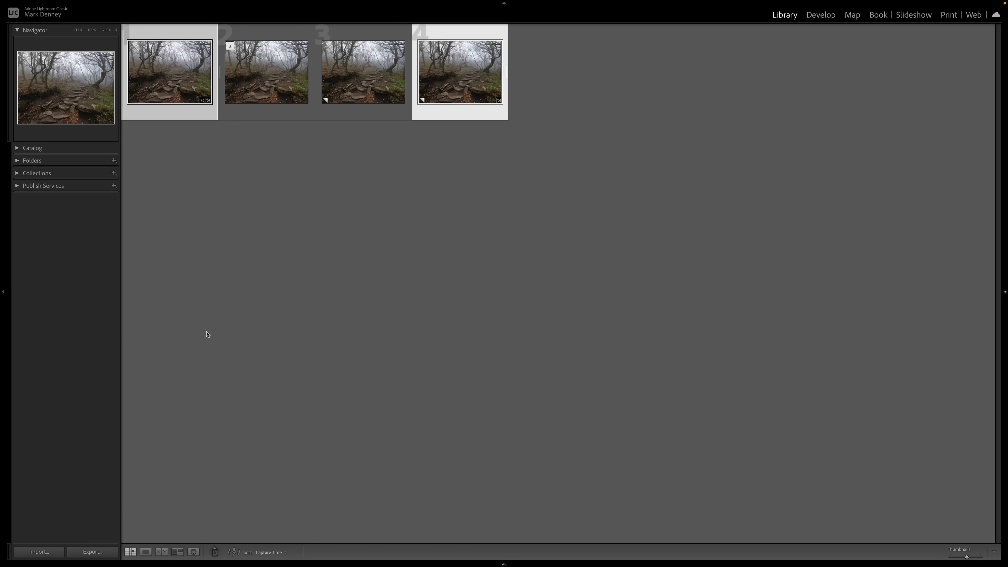
pyautogui.click(145, 551)
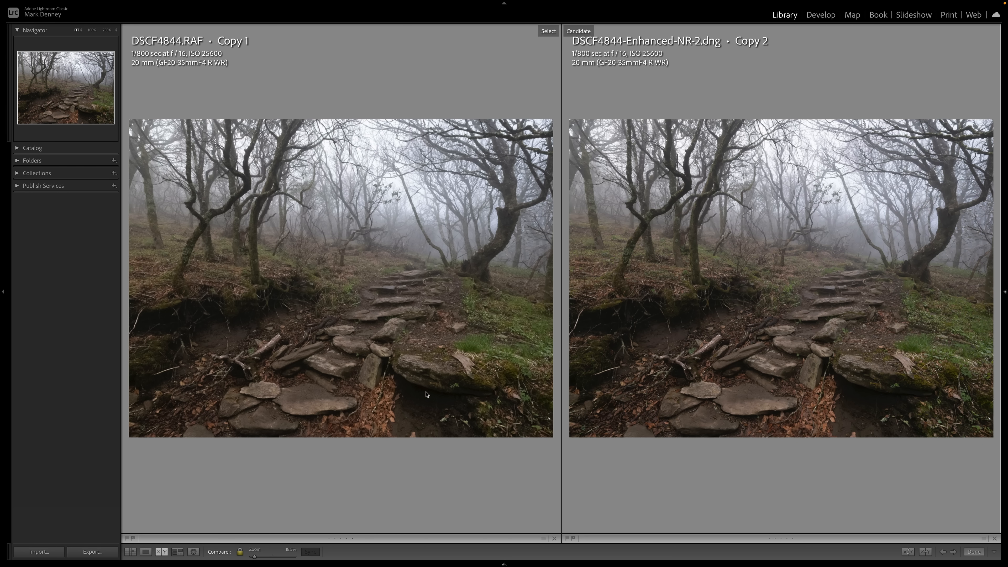
pyautogui.click(424, 395)
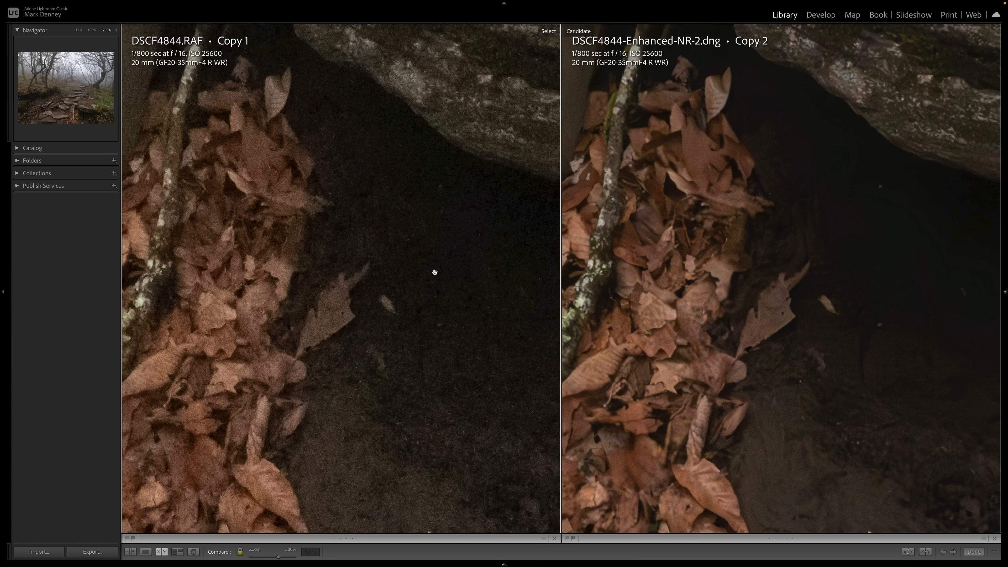
pyautogui.moveTo(385, 375)
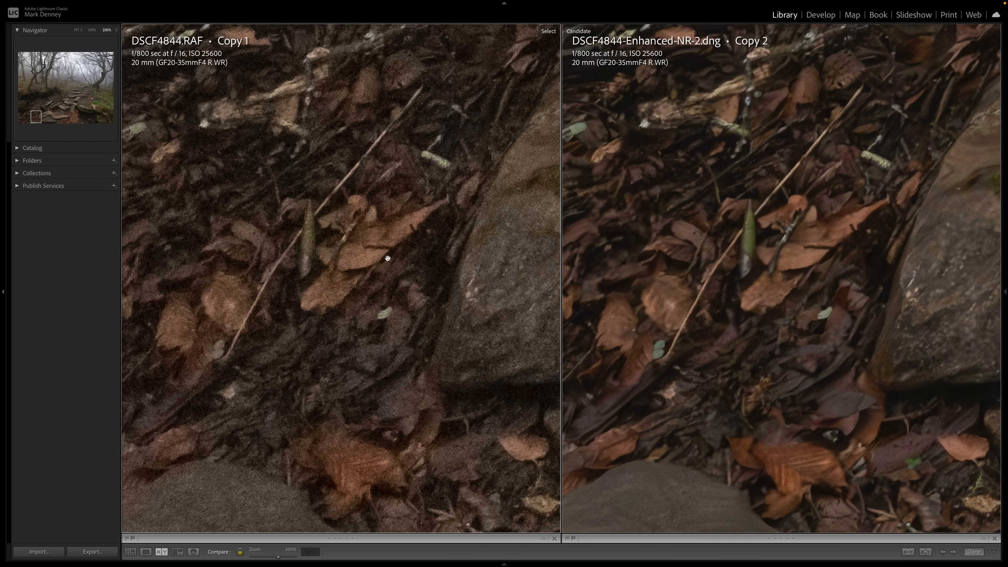
pyautogui.moveTo(385, 374)
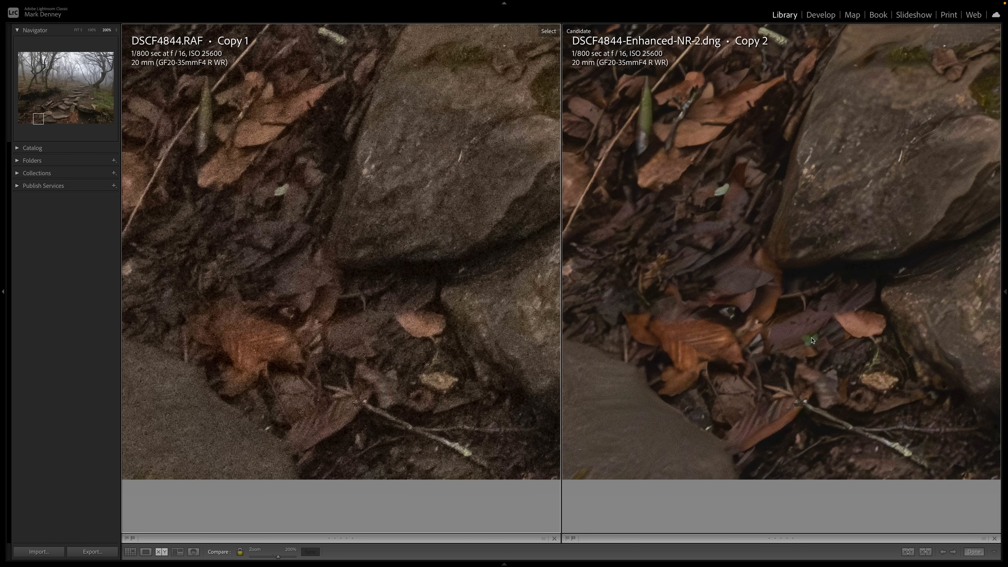
pyautogui.moveTo(344, 347)
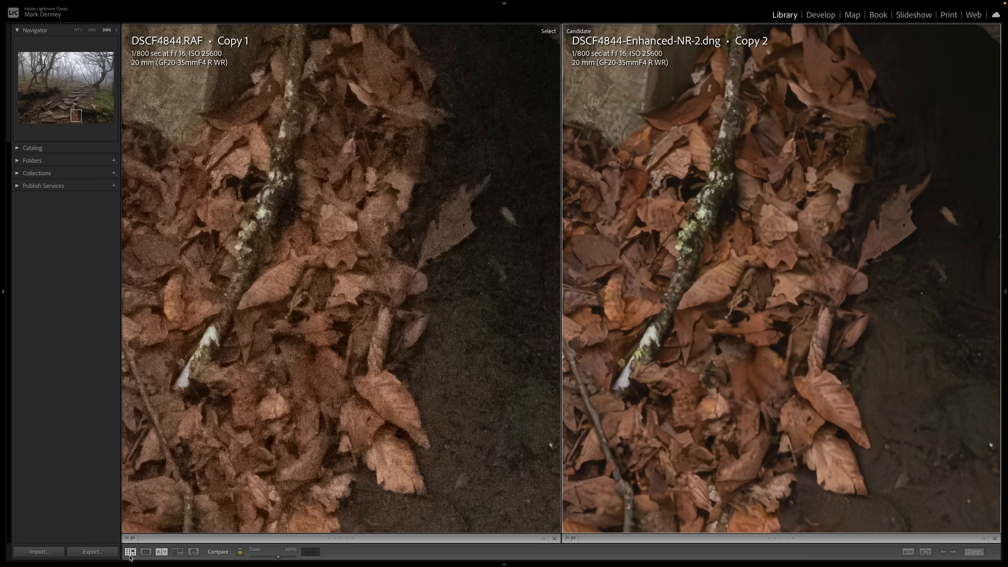
pyautogui.click(146, 552)
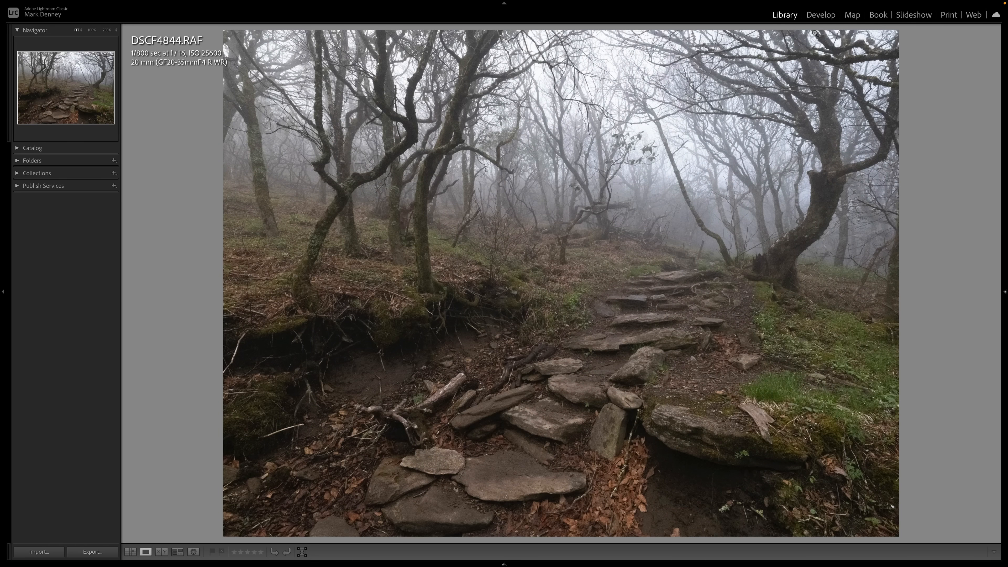
# Take the original raw into Develop and create a Sky mask over the foggy canopy
pyautogui.click(819, 14)
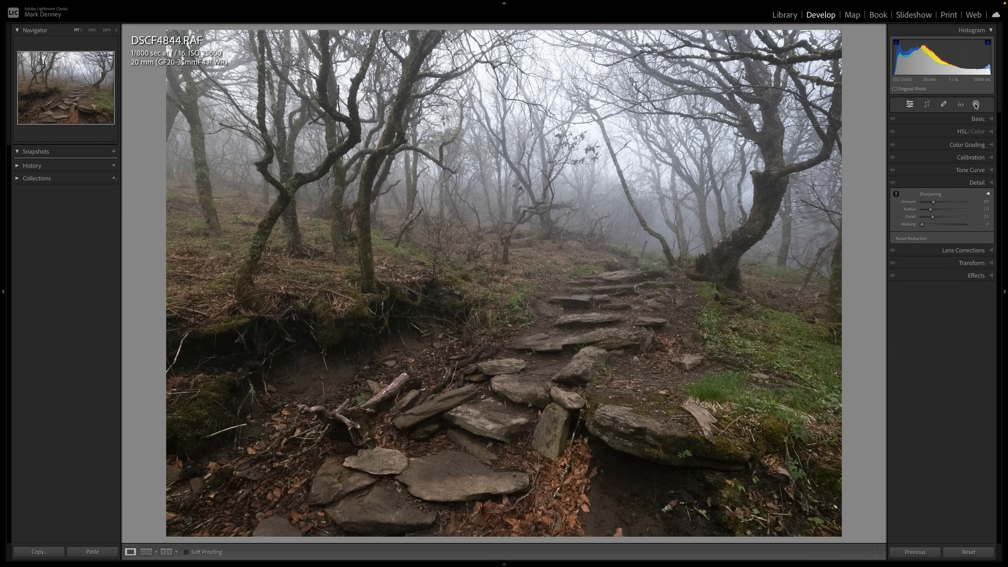
pyautogui.click(976, 104)
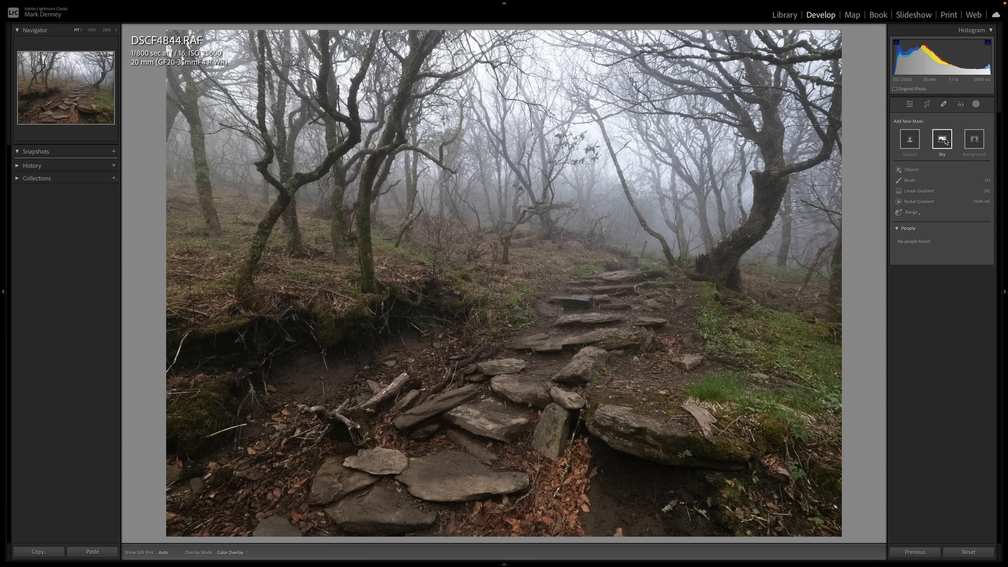
pyautogui.click(941, 138)
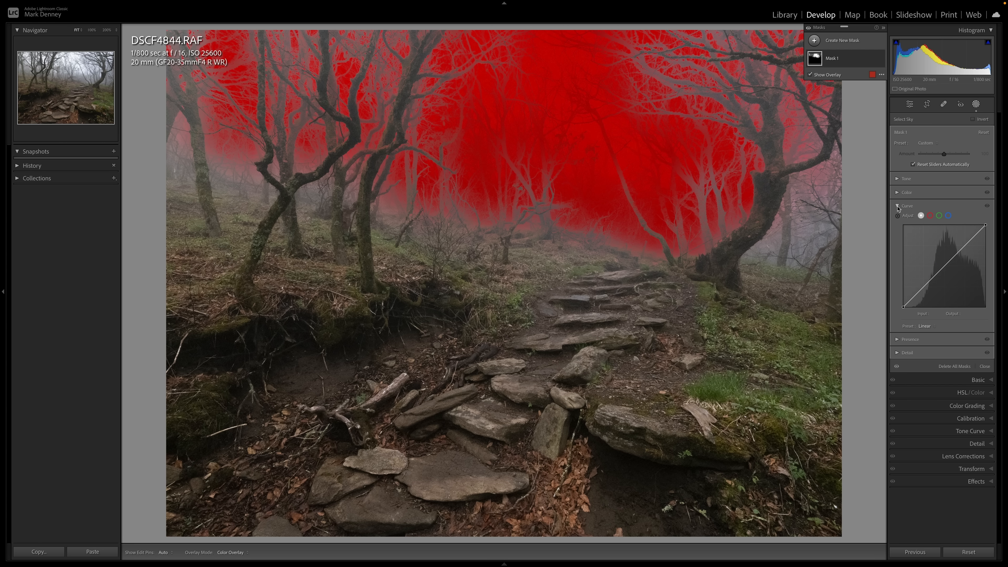
# Peek at the mask's Tone and Presence sections, then leave its Curve adjustment expanded
pyautogui.click(898, 178)
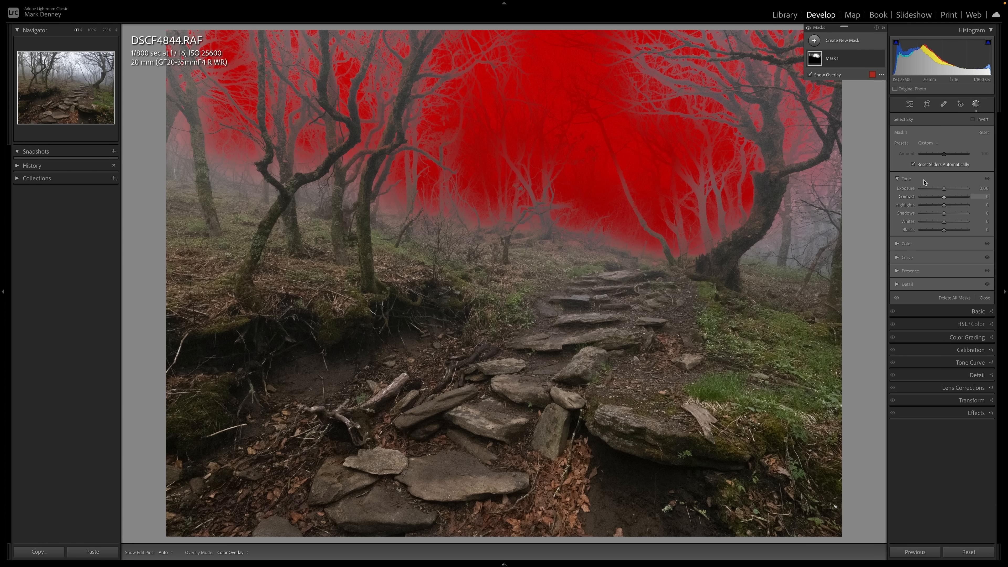
pyautogui.click(897, 179)
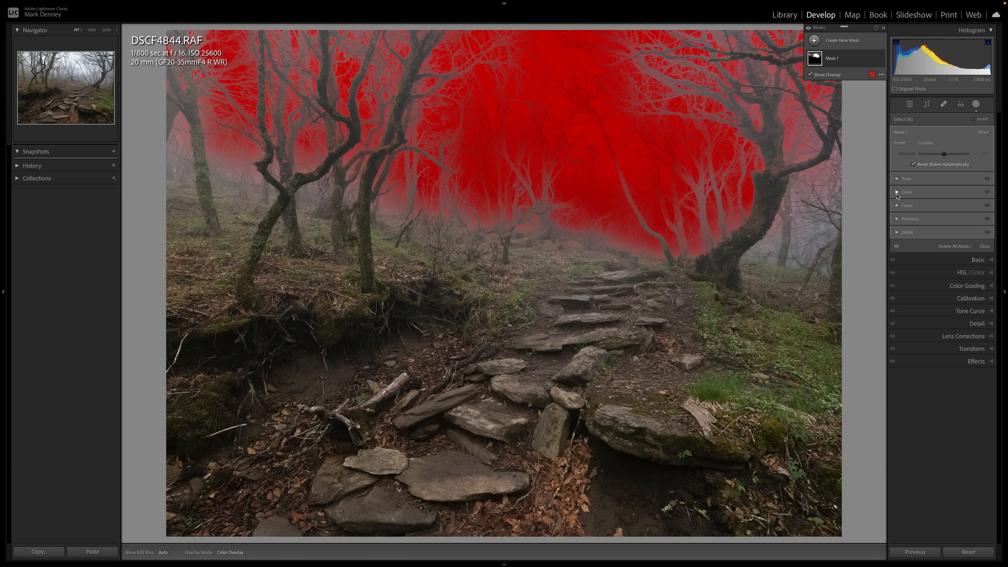
pyautogui.moveTo(897, 219)
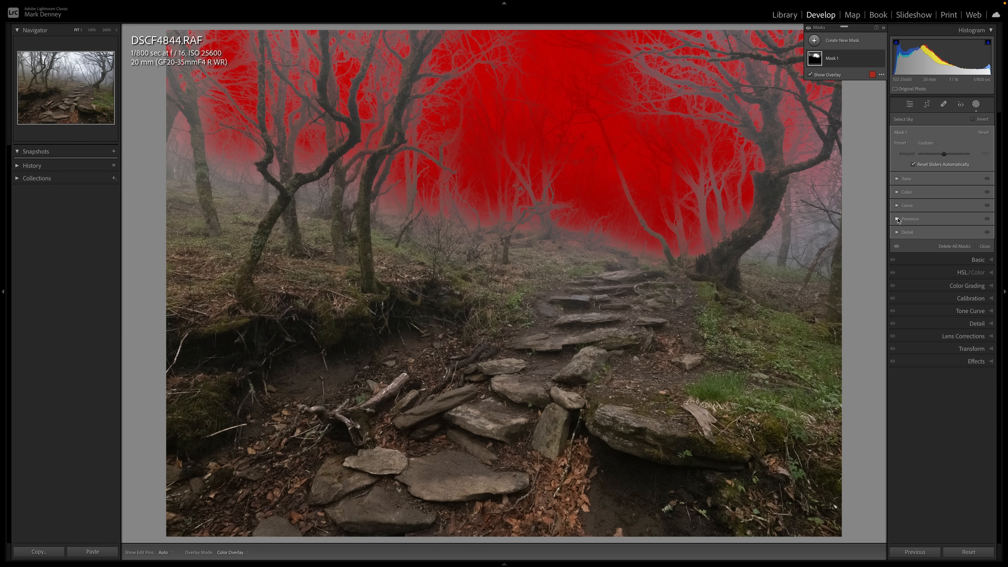
pyautogui.click(910, 218)
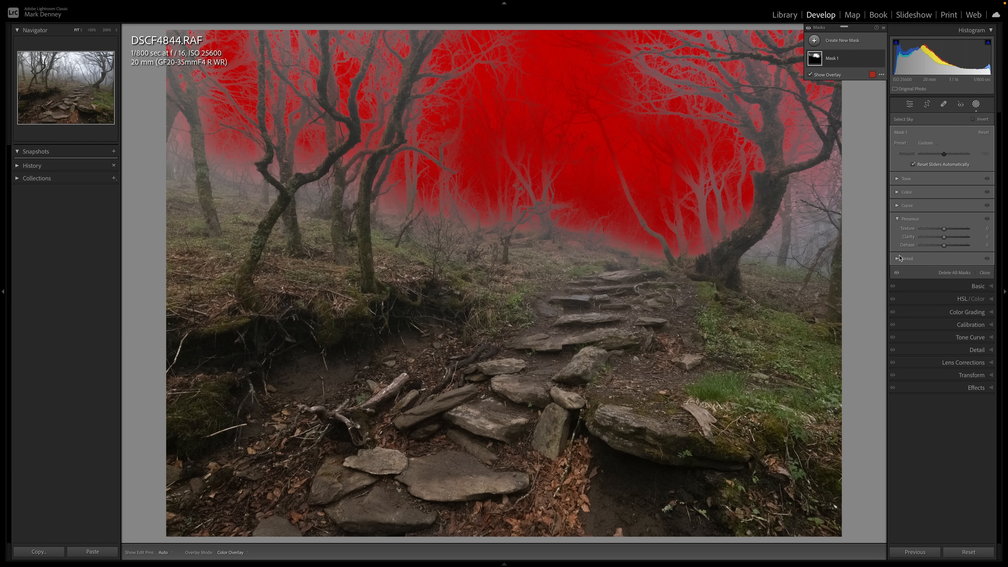
pyautogui.moveTo(901, 227)
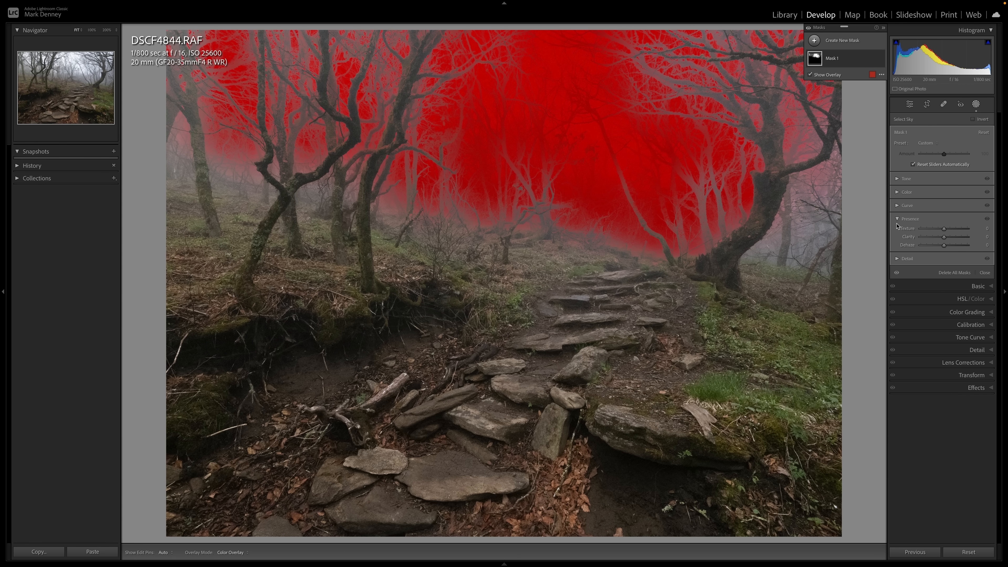
pyautogui.click(910, 218)
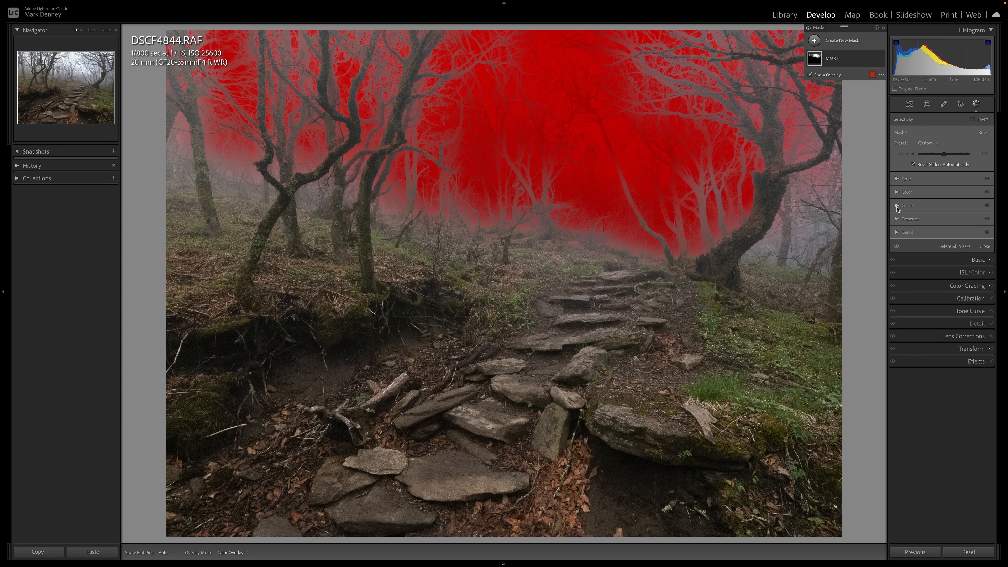
pyautogui.click(907, 205)
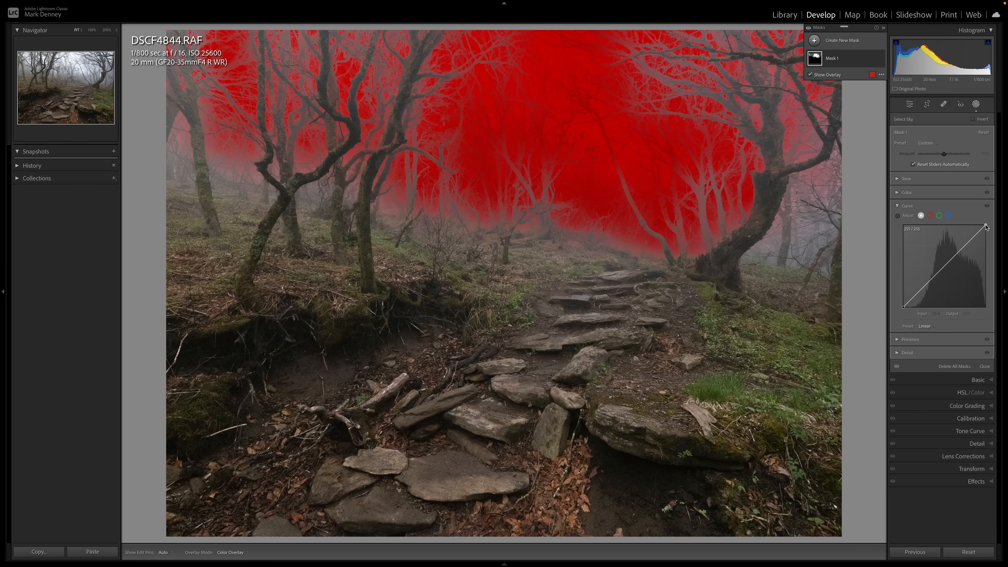
# Pull down the sky mask's white point and darken its shadow tones on the curve
pyautogui.moveTo(985, 227); pyautogui.dragTo(984, 229)
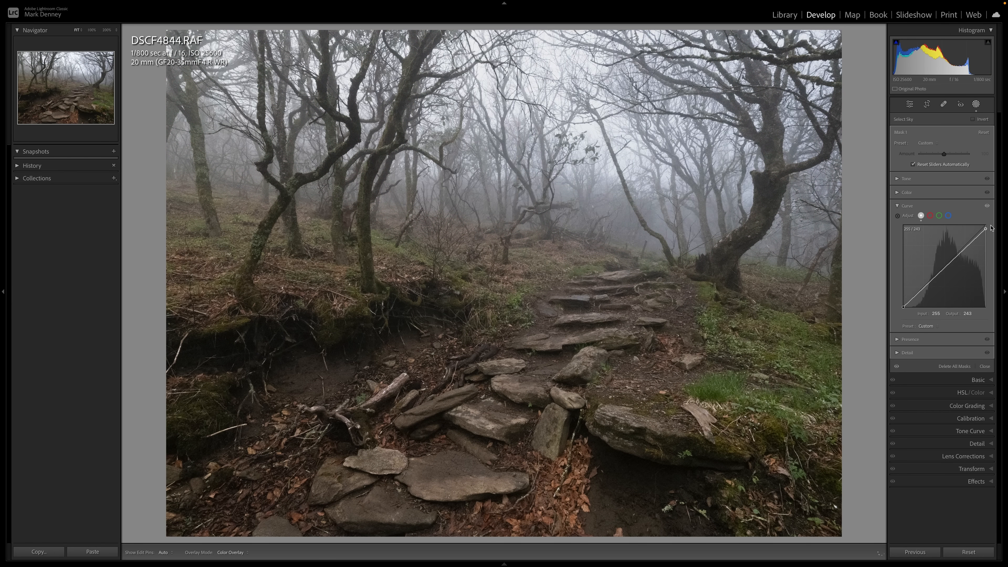
pyautogui.moveTo(985, 229); pyautogui.dragTo(984, 232)
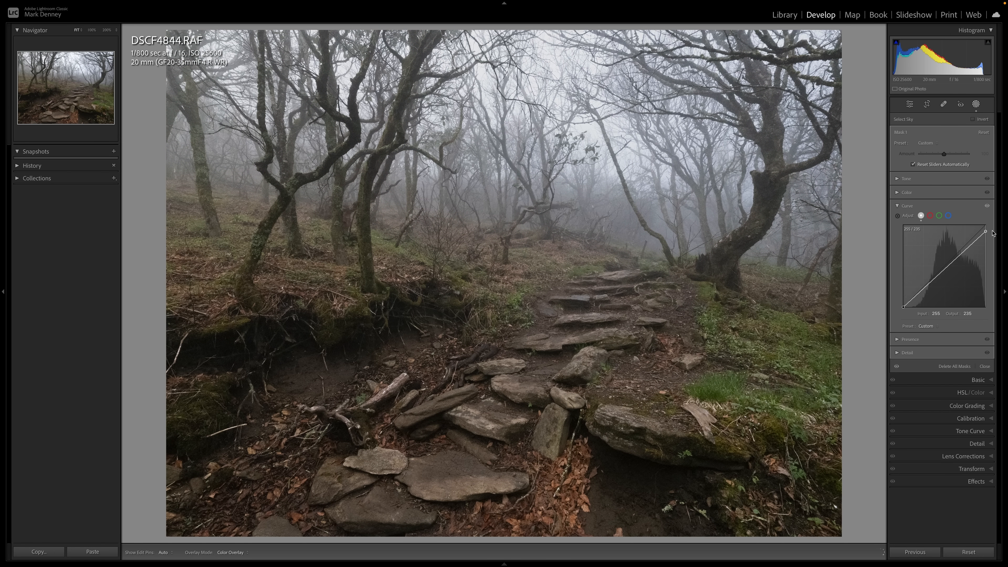
pyautogui.moveTo(984, 232); pyautogui.dragTo(927, 286)
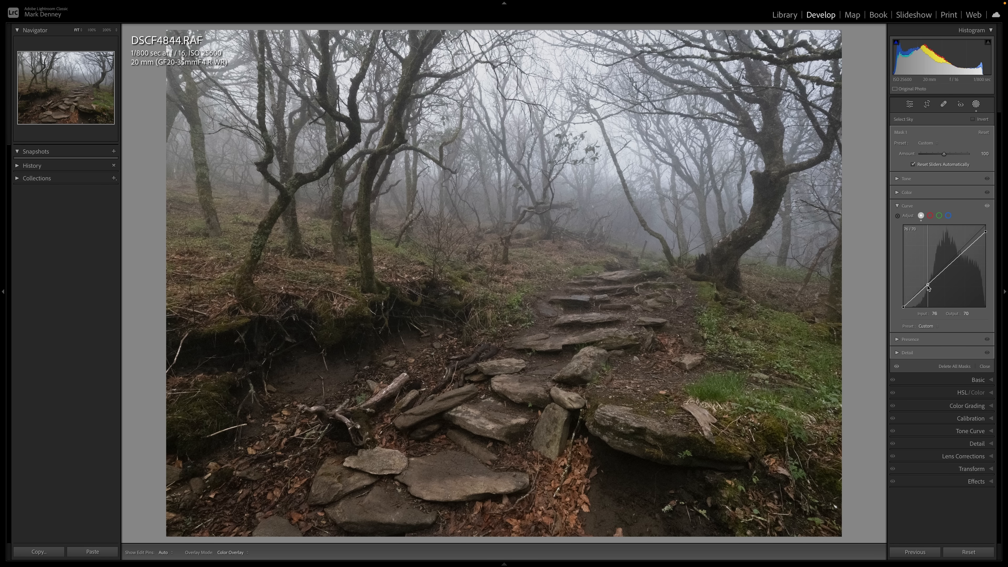
pyautogui.moveTo(928, 287); pyautogui.dragTo(959, 261)
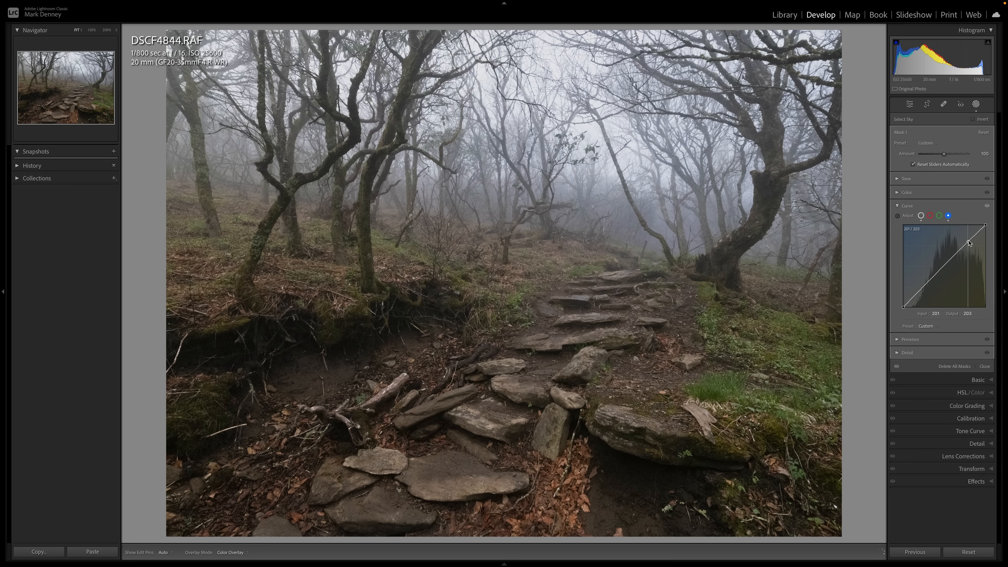
# Push extra blue into the sky's highlights via the blue channel curve, fine-tuned slightly
pyautogui.moveTo(968, 243); pyautogui.dragTo(983, 233)
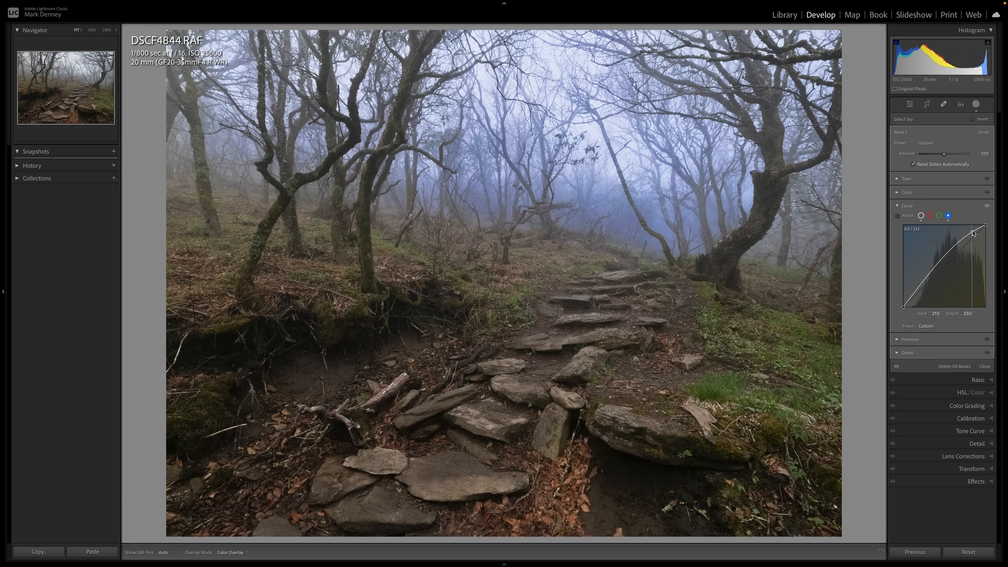
pyautogui.moveTo(984, 233); pyautogui.dragTo(982, 231)
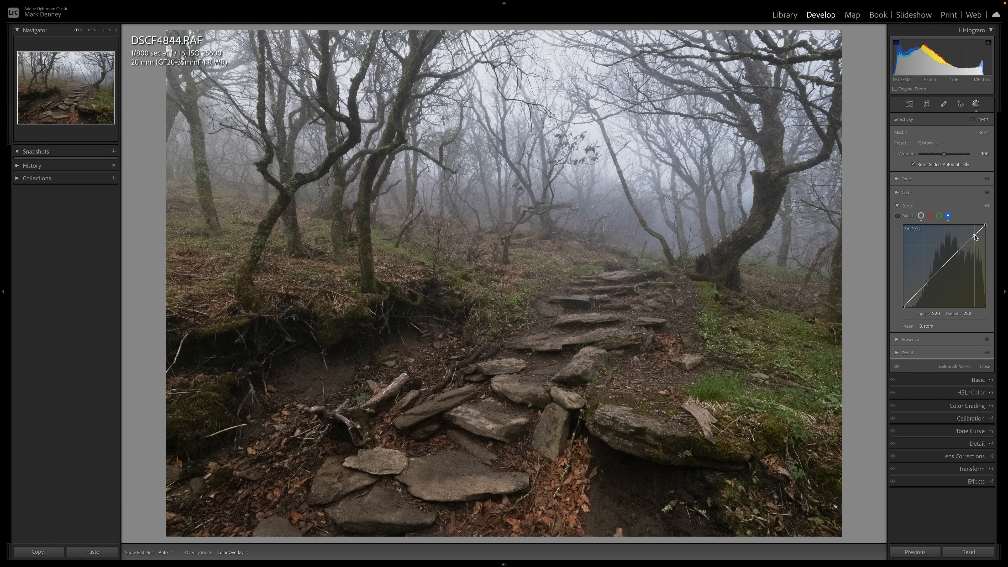
pyautogui.moveTo(975, 233); pyautogui.dragTo(969, 237)
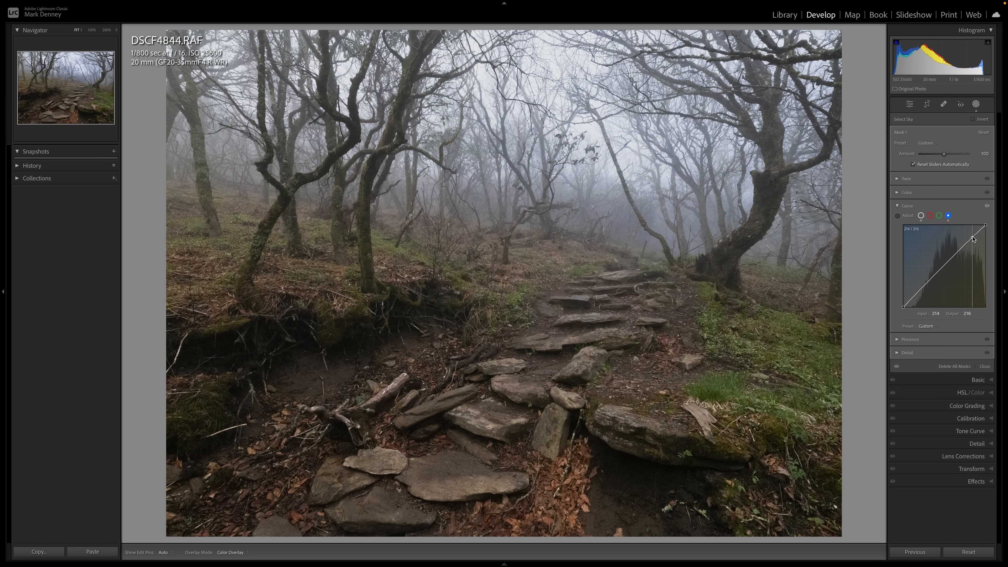
pyautogui.moveTo(972, 239); pyautogui.dragTo(971, 236)
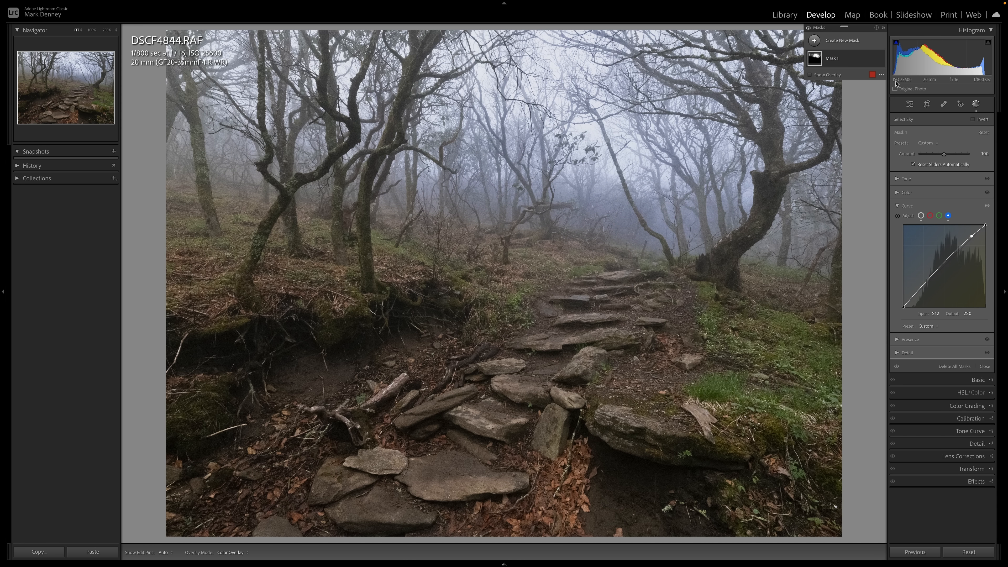
# Duplicate and invert the sky mask for the ground and give it a Medium Contrast curve
pyautogui.click(882, 58)
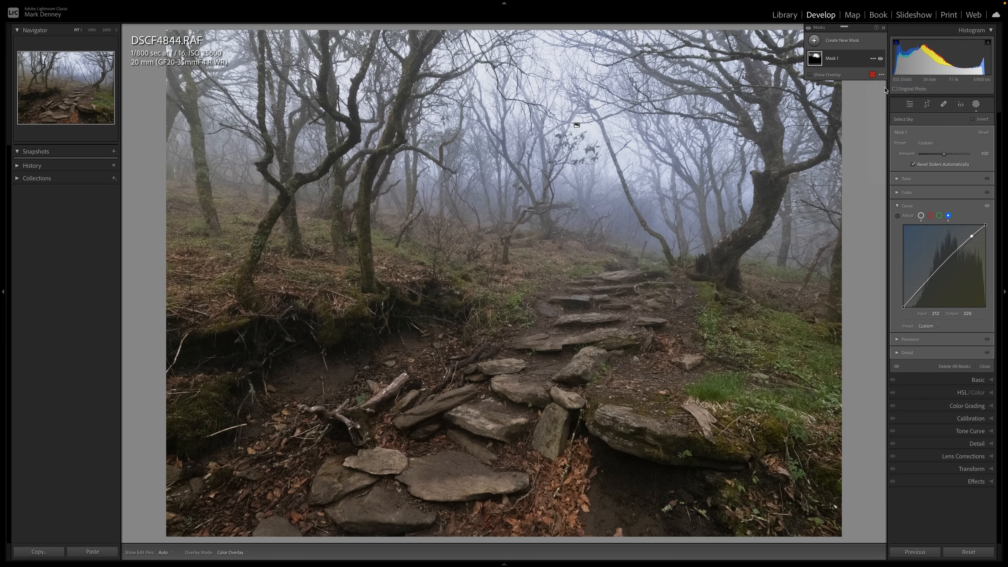
pyautogui.click(981, 120)
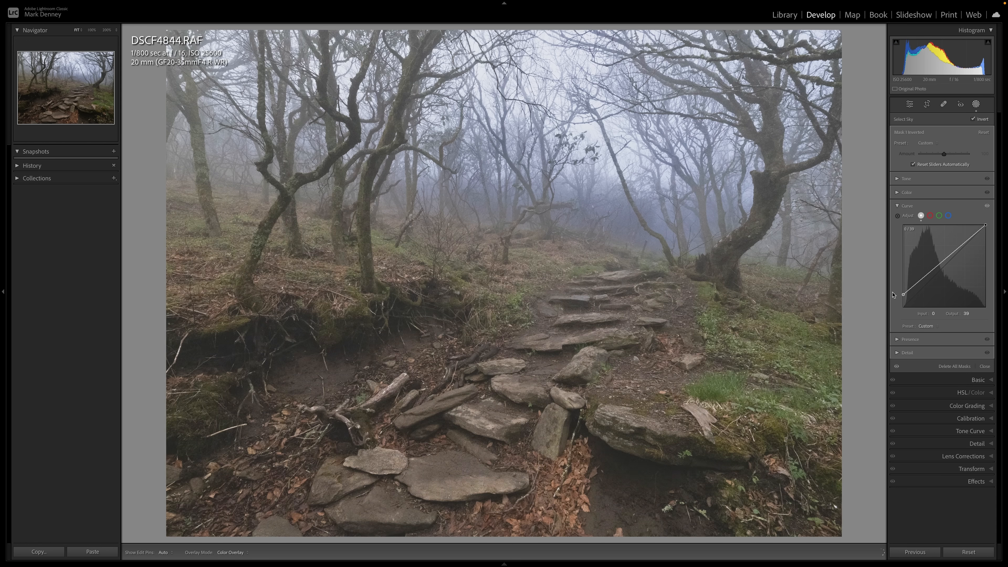
pyautogui.moveTo(902, 295); pyautogui.dragTo(902, 299)
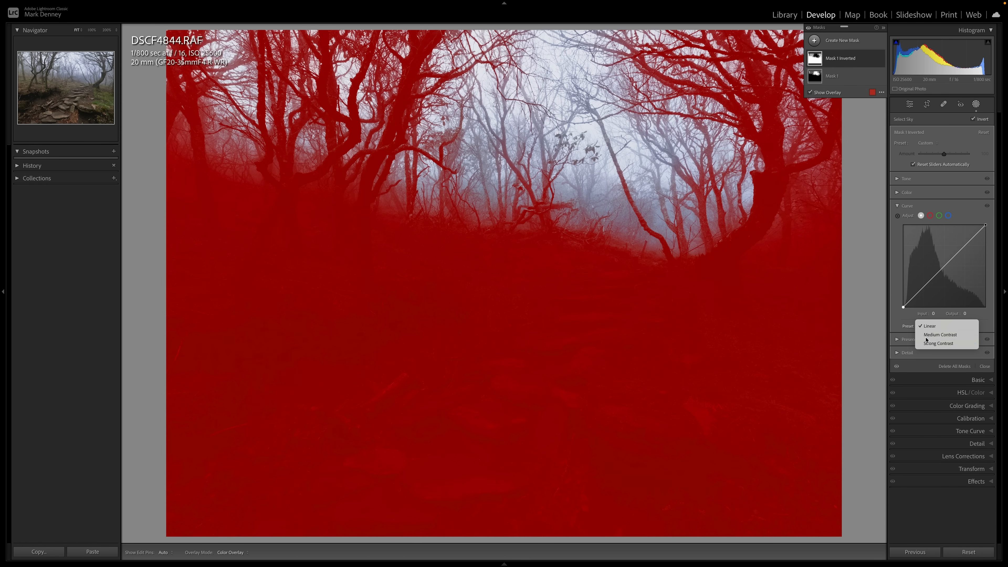
pyautogui.click(939, 334)
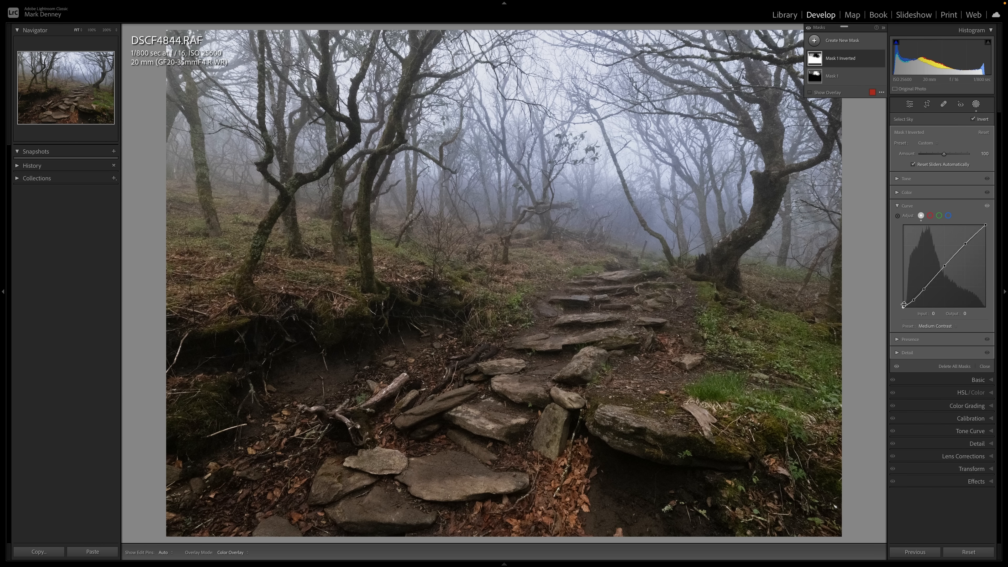
# Lift the ground mask's black point slightly, take a little blue out, and close the curve
pyautogui.moveTo(904, 304); pyautogui.dragTo(912, 303)
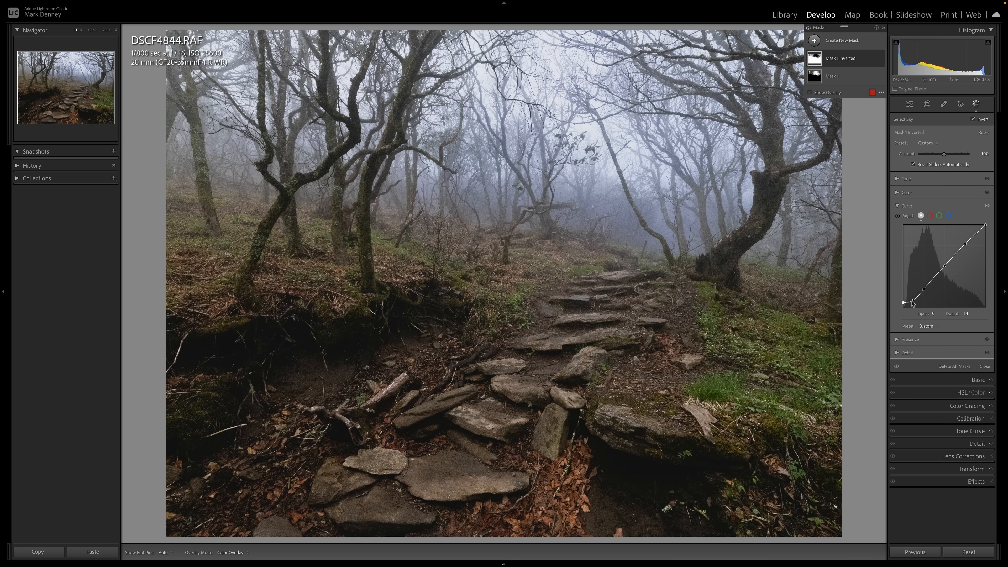
pyautogui.moveTo(912, 303); pyautogui.dragTo(931, 300)
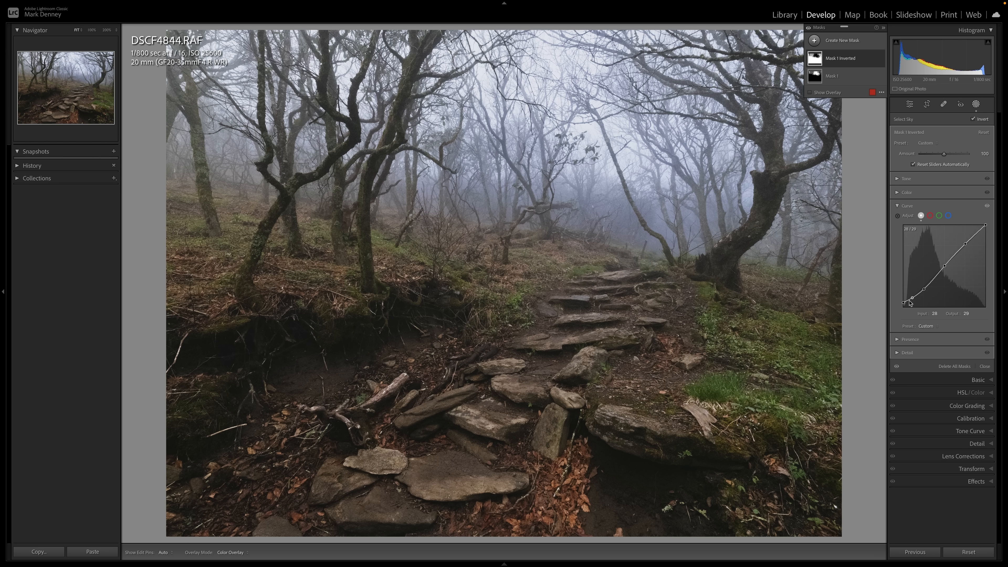
pyautogui.moveTo(910, 300); pyautogui.dragTo(904, 304)
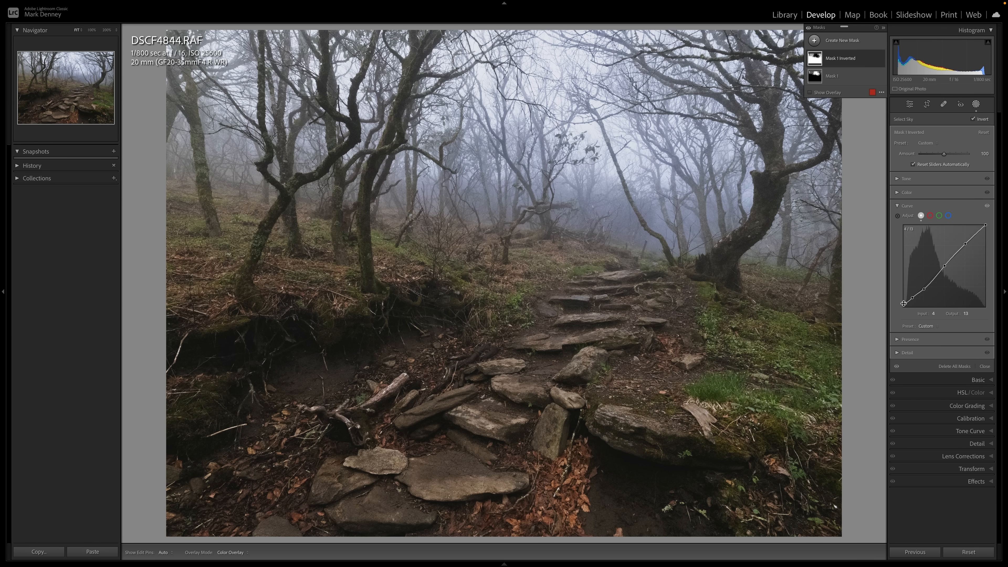
pyautogui.moveTo(904, 303); pyautogui.dragTo(904, 296)
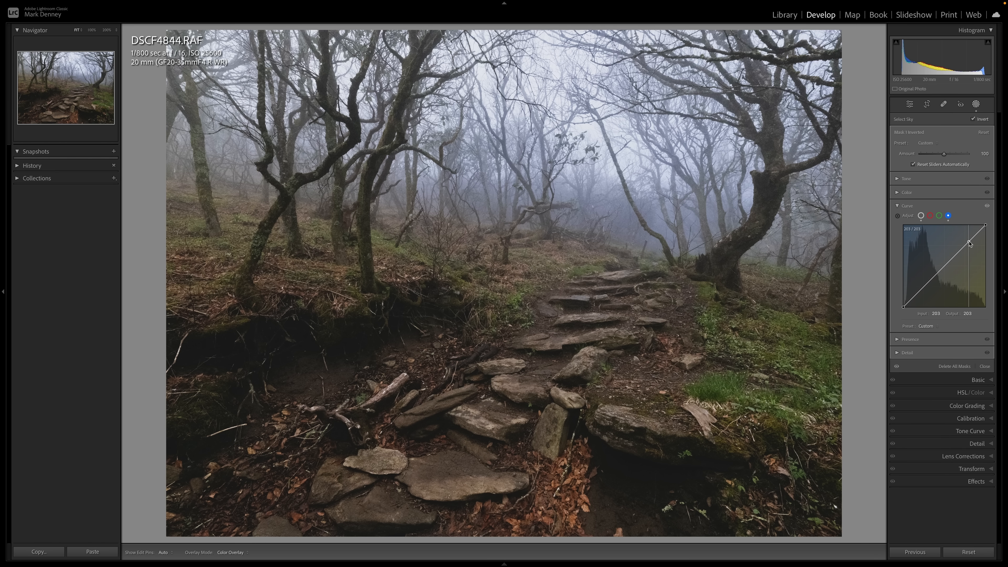
pyautogui.moveTo(969, 243); pyautogui.dragTo(970, 244)
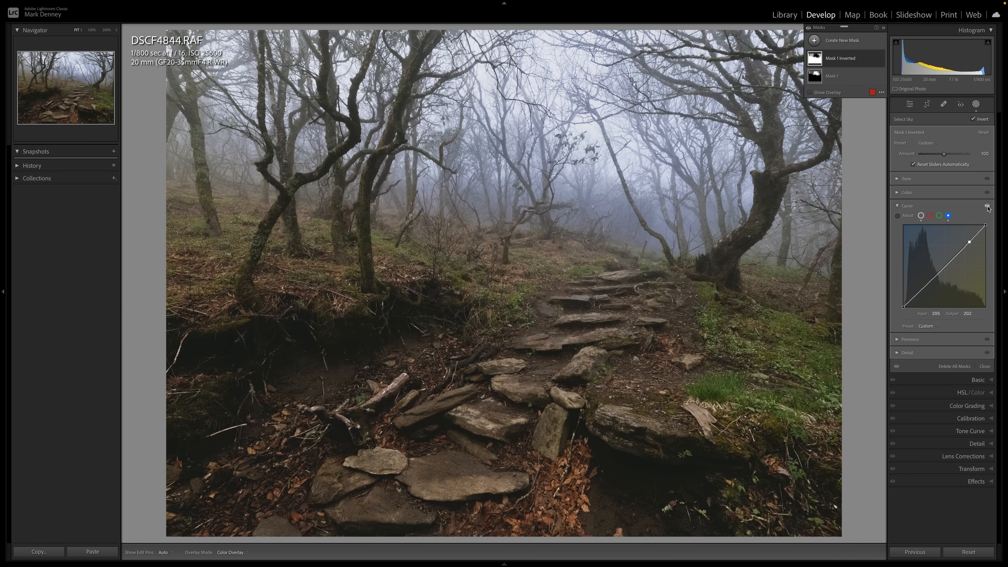
pyautogui.click(897, 205)
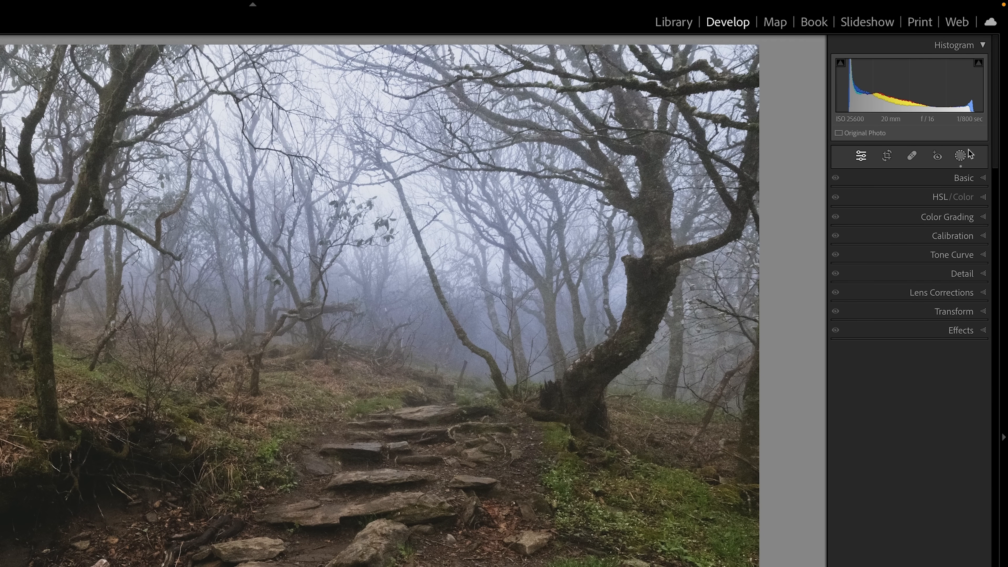
pyautogui.moveTo(962, 170)
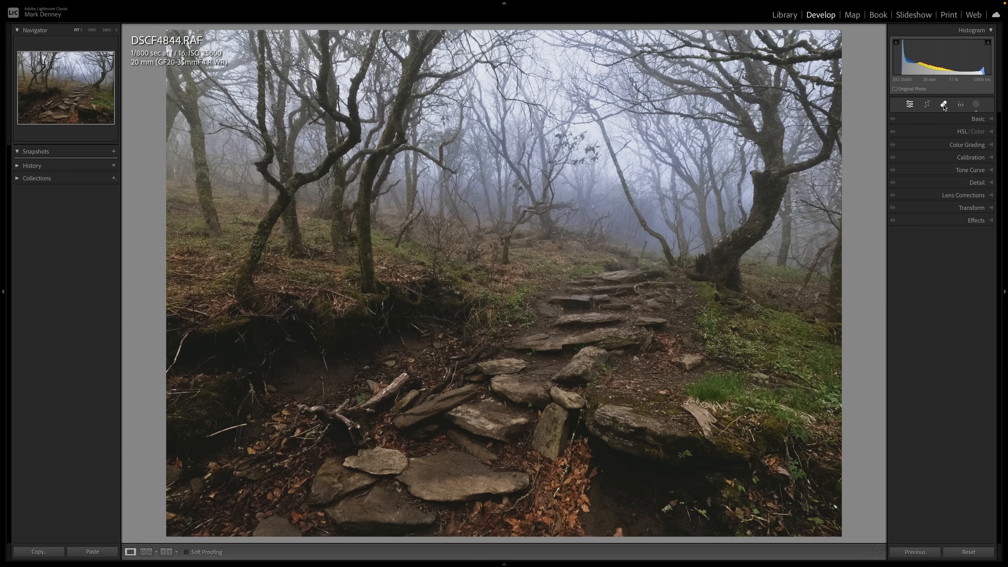
# Heal the small distraction at the bottom of the path, then crop the photo to a squarer frame
pyautogui.click(944, 104)
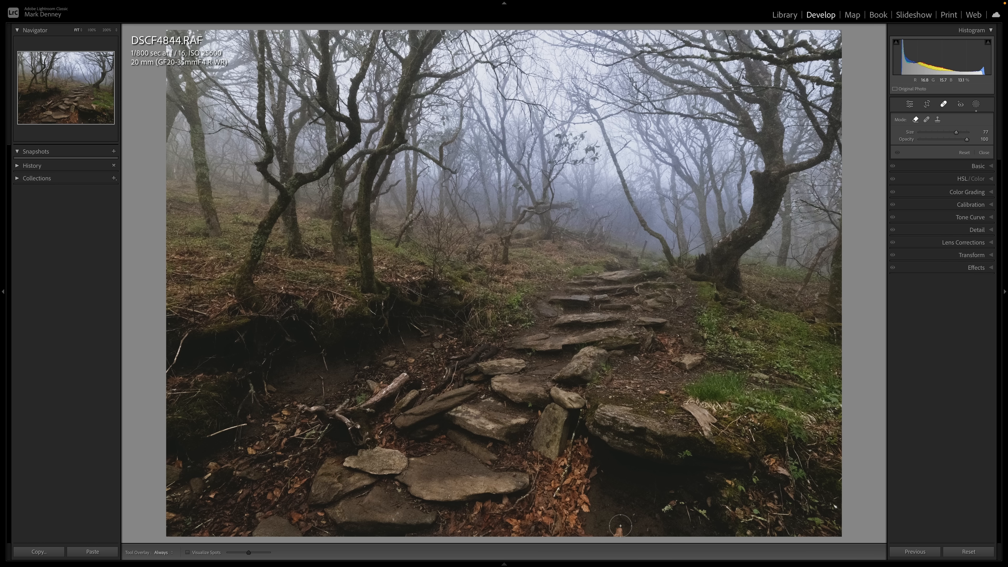
pyautogui.click(925, 119)
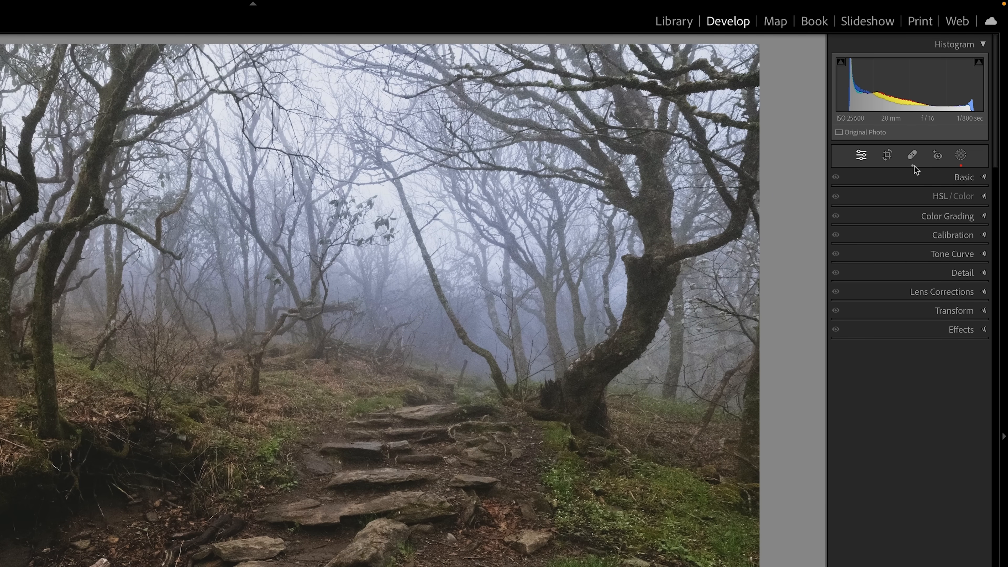
pyautogui.click(887, 155)
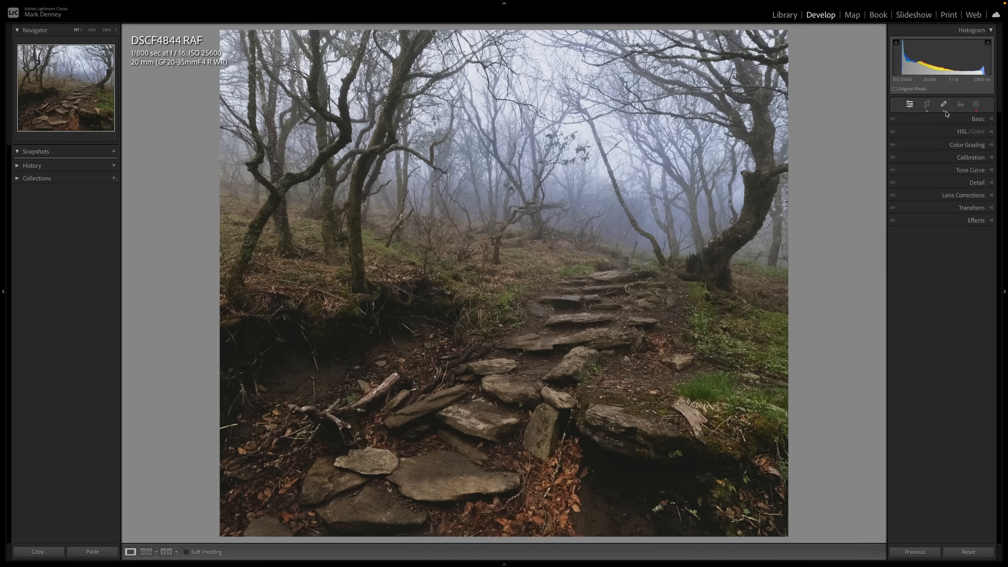
# In Basic, lift Shadows to about +29, raise Whites slightly and adjust Saturation
pyautogui.click(977, 119)
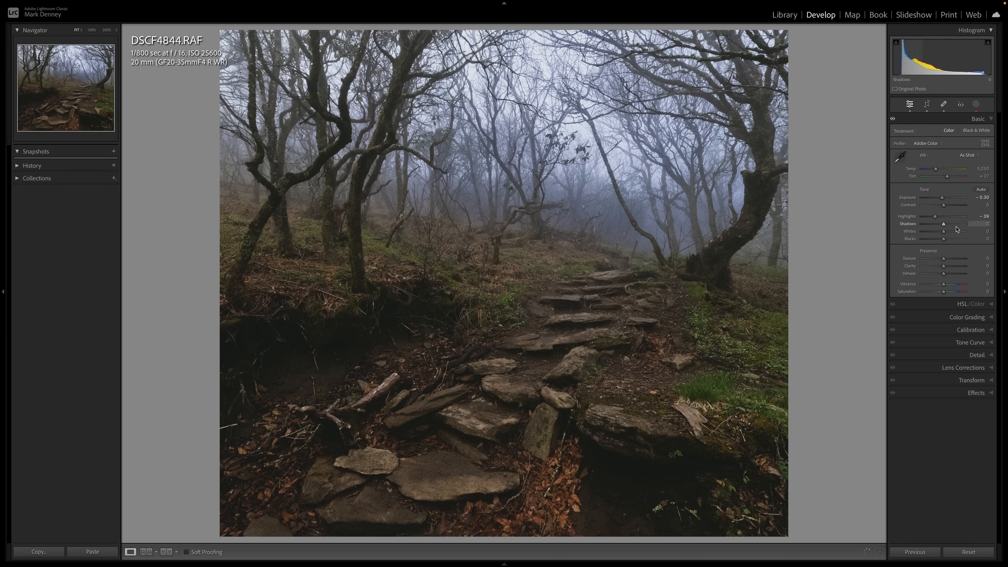
pyautogui.moveTo(944, 231); pyautogui.dragTo(949, 231)
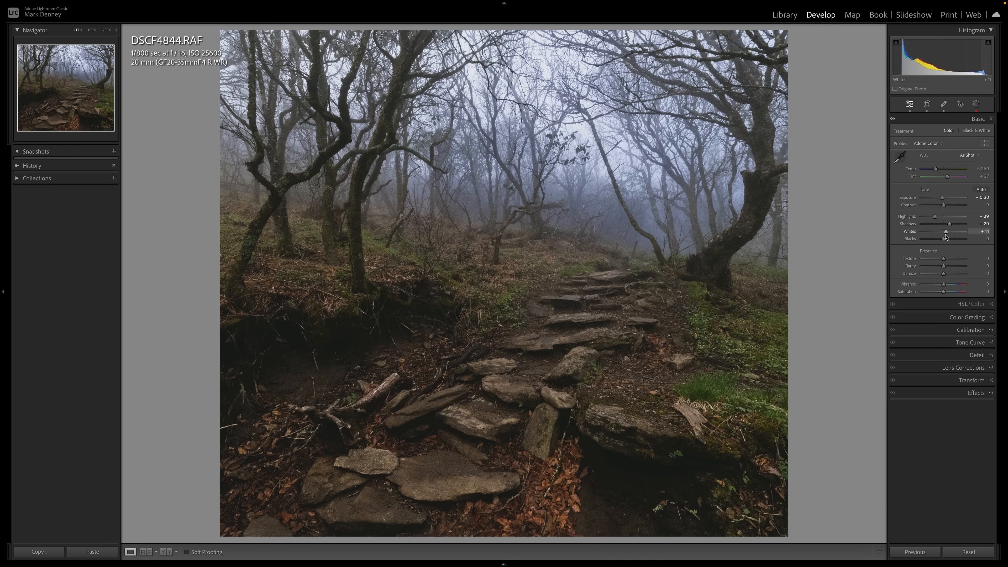
pyautogui.moveTo(945, 238); pyautogui.dragTo(953, 238)
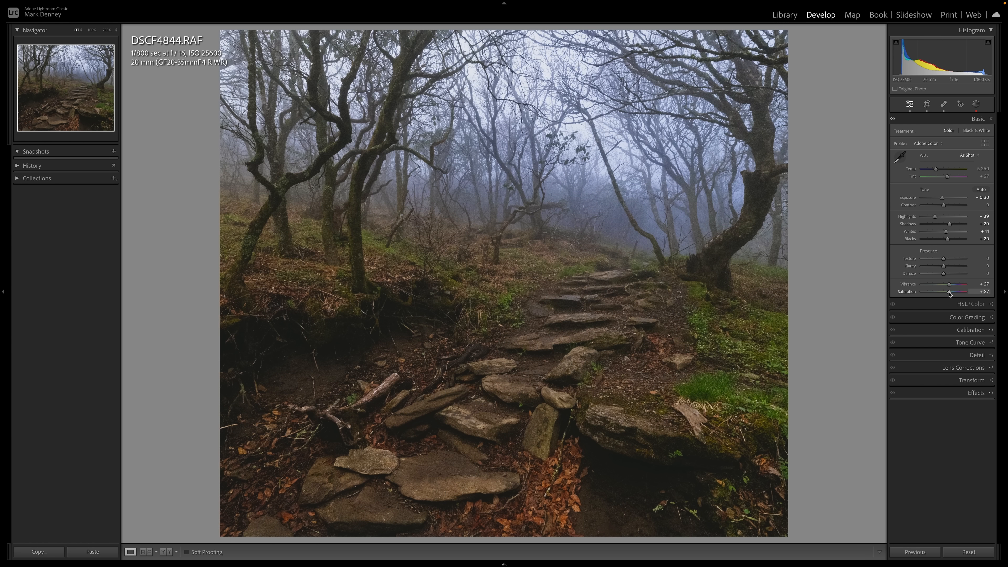
pyautogui.moveTo(957, 291); pyautogui.dragTo(950, 291)
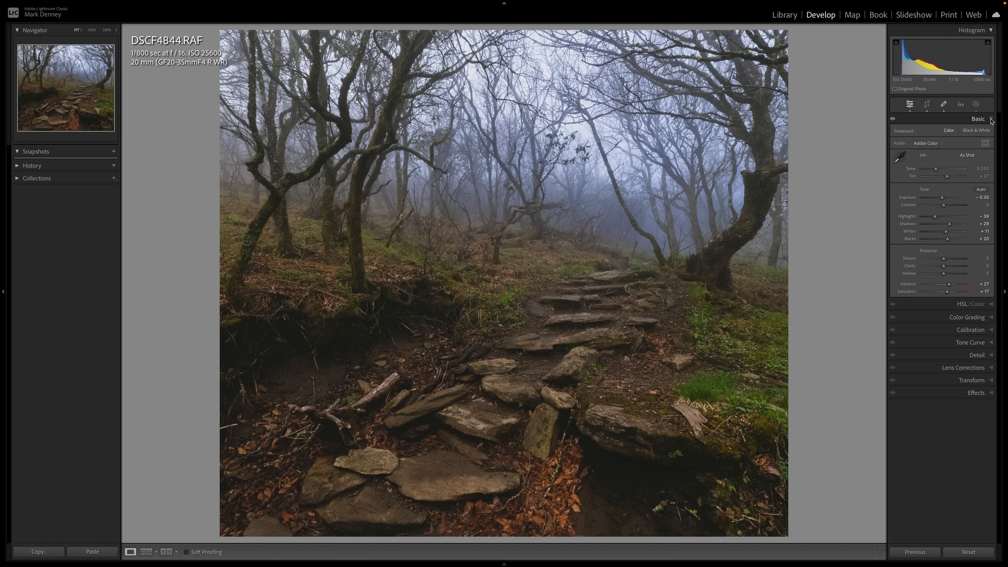
pyautogui.click(977, 118)
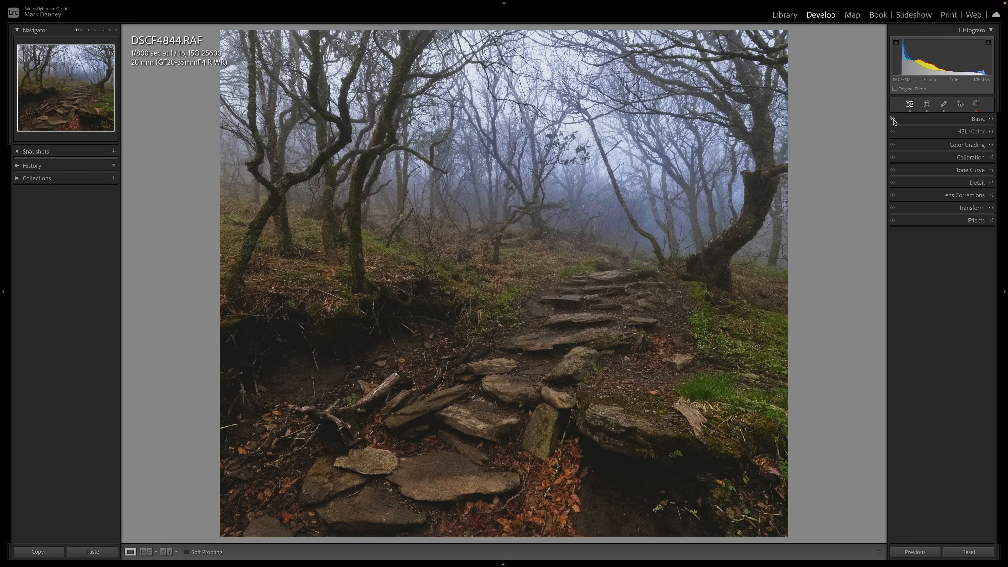
pyautogui.moveTo(967, 145)
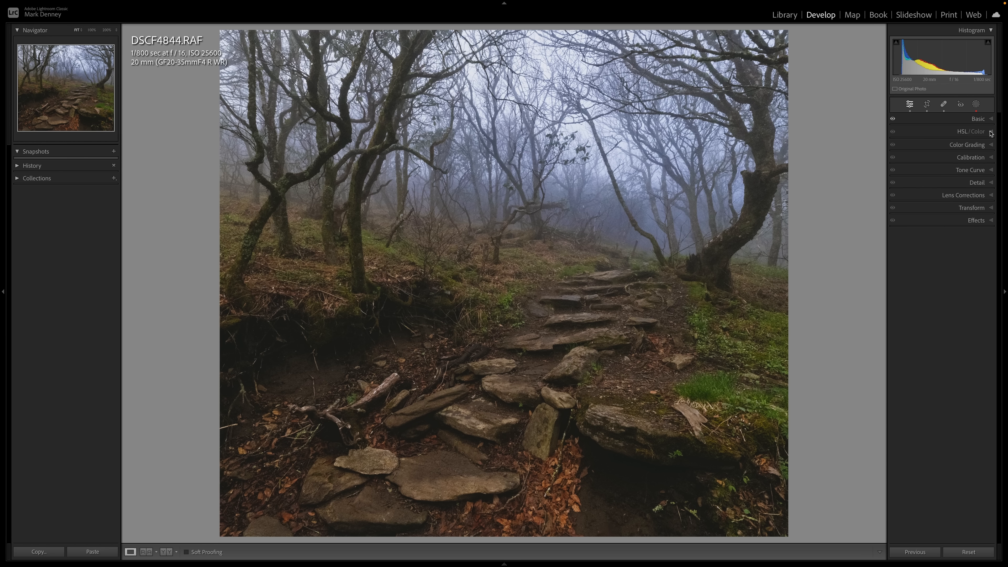
# In HSL, shift Hue Green +21, Yellow +14 and Red slightly, and tweak yellow saturation
pyautogui.click(976, 131)
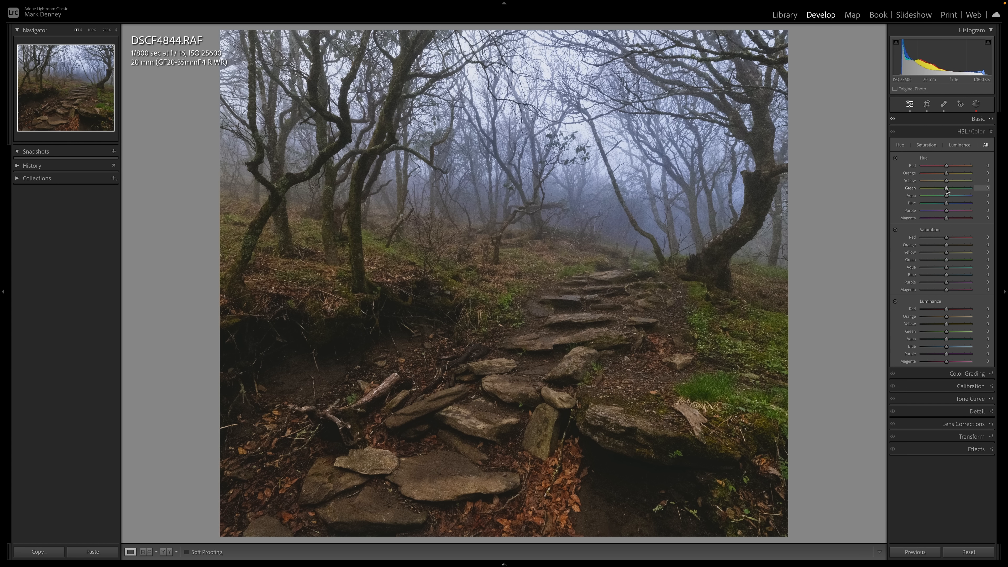
pyautogui.moveTo(945, 188); pyautogui.dragTo(957, 188)
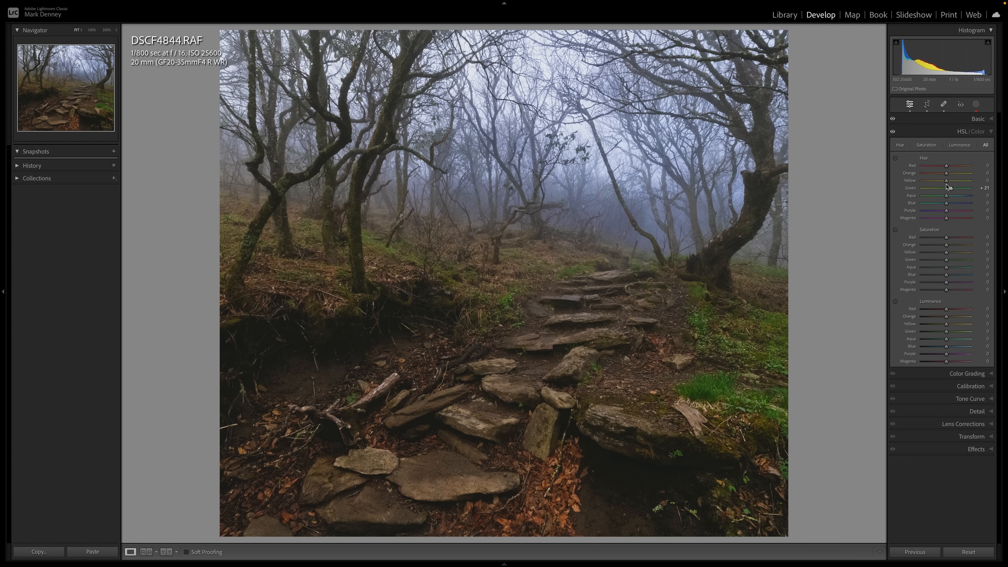
pyautogui.moveTo(946, 181); pyautogui.dragTo(951, 181)
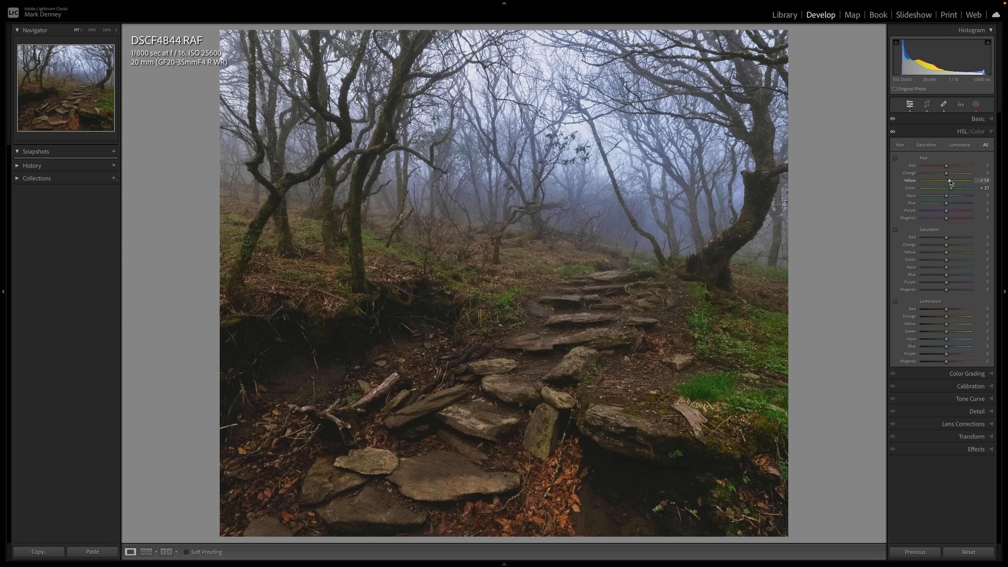
pyautogui.moveTo(946, 172); pyautogui.dragTo(950, 182)
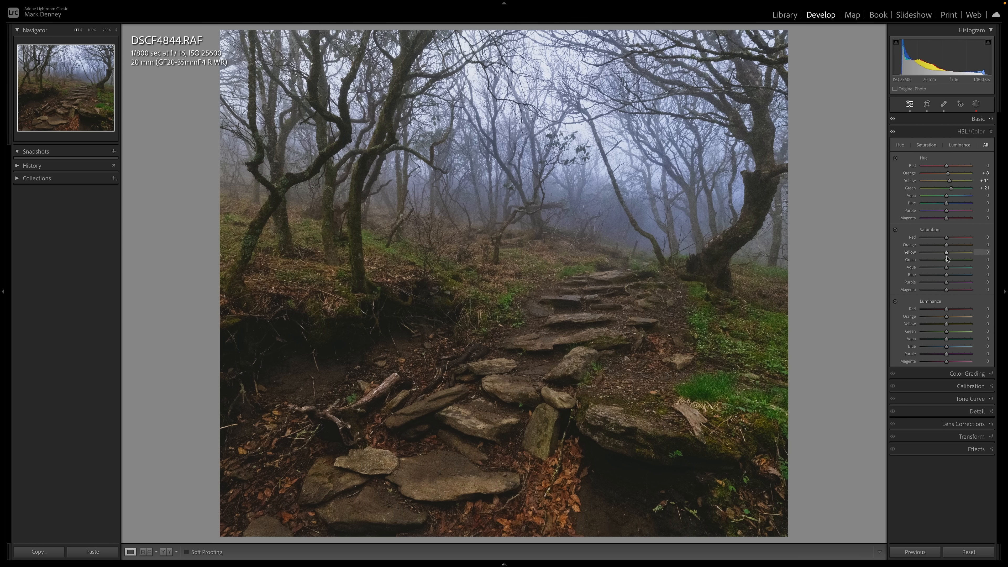
pyautogui.moveTo(945, 260); pyautogui.dragTo(948, 259)
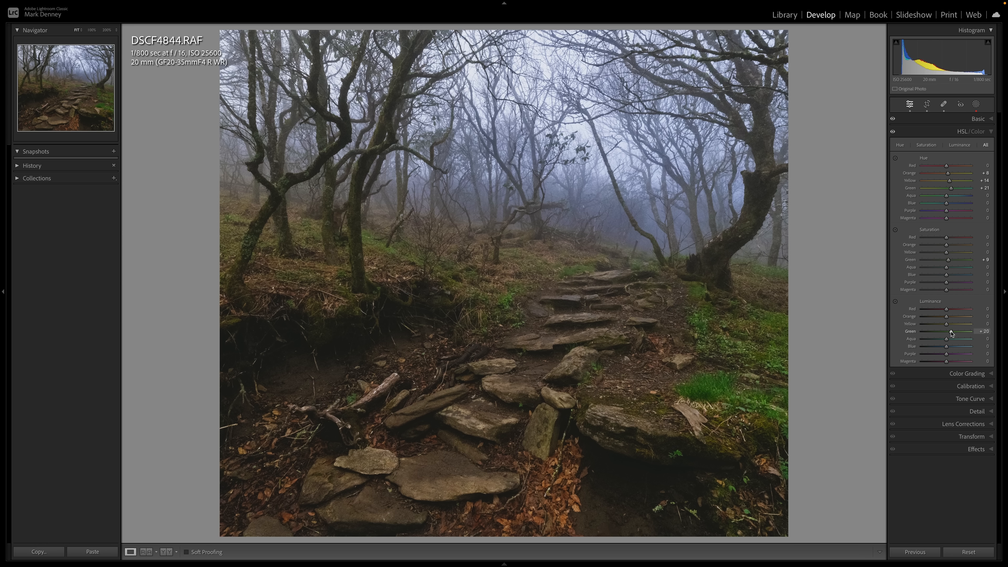
# Raise Luminance for greens to about +20 and oranges to about +16, then collapse HSL
pyautogui.moveTo(945, 315); pyautogui.dragTo(954, 316)
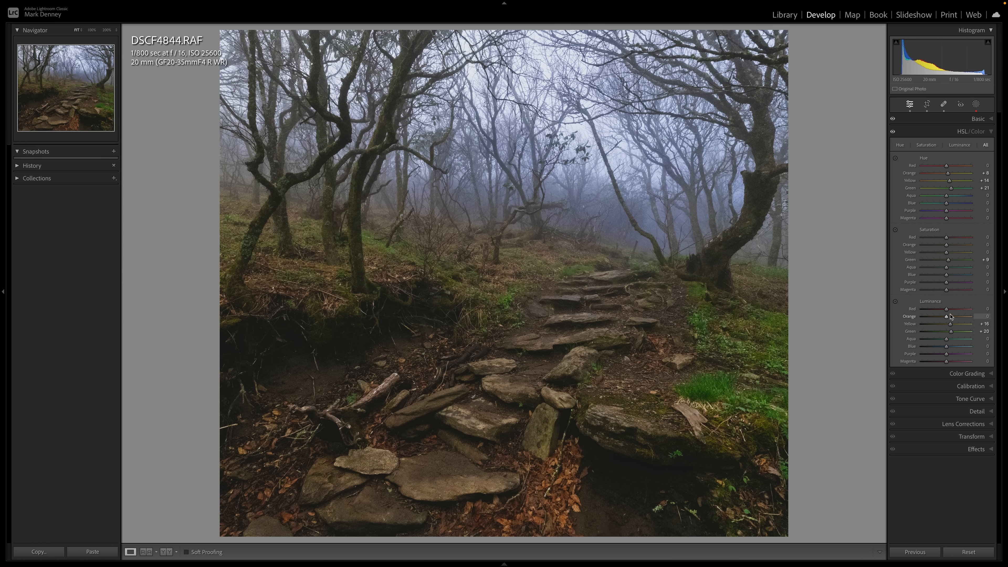
pyautogui.moveTo(946, 315); pyautogui.dragTo(958, 316)
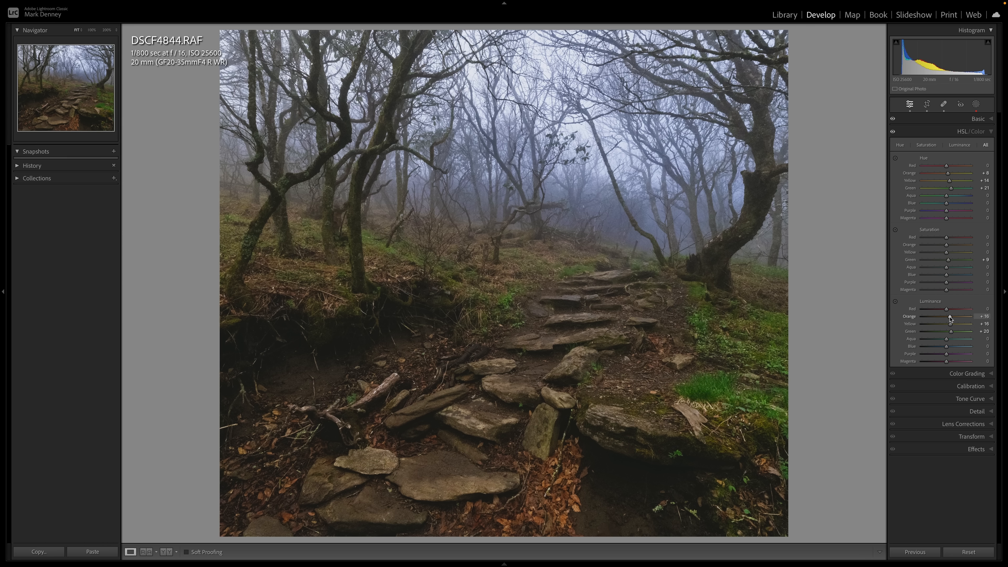
pyautogui.click(976, 132)
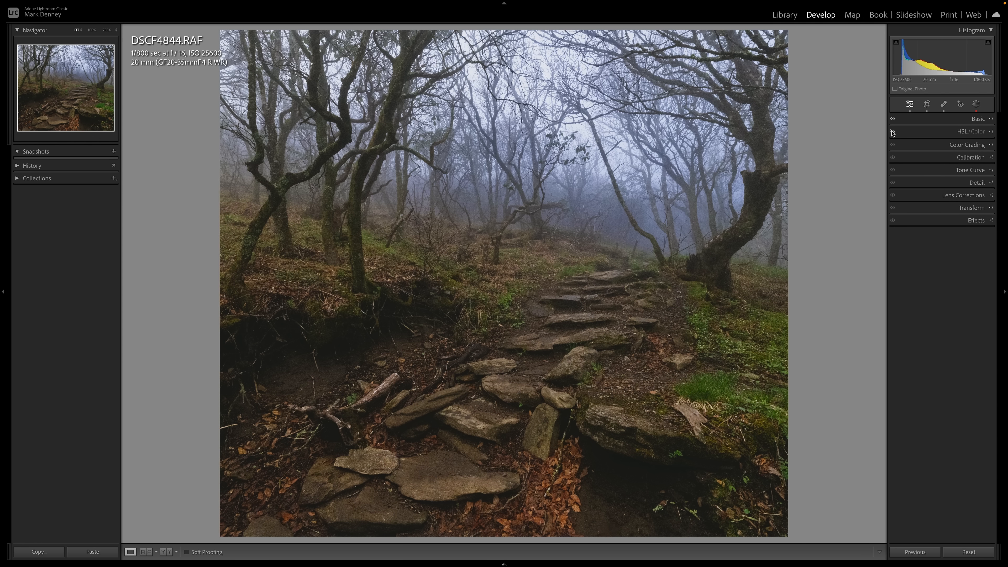
# Tint the highlights a subtle cool blue (Hue about 215, low Sat) in Color Grading
pyautogui.click(967, 143)
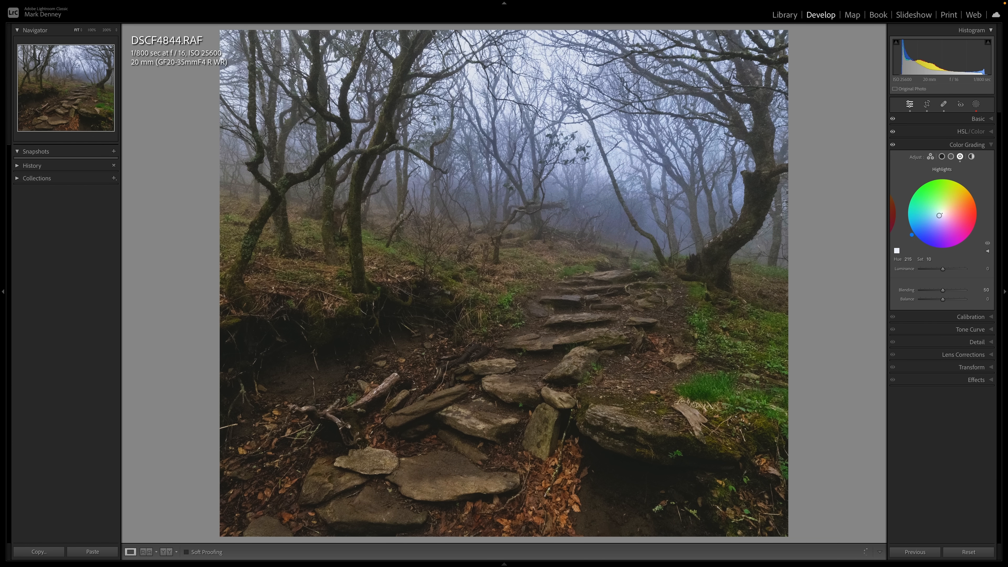
pyautogui.moveTo(939, 215); pyautogui.dragTo(925, 229)
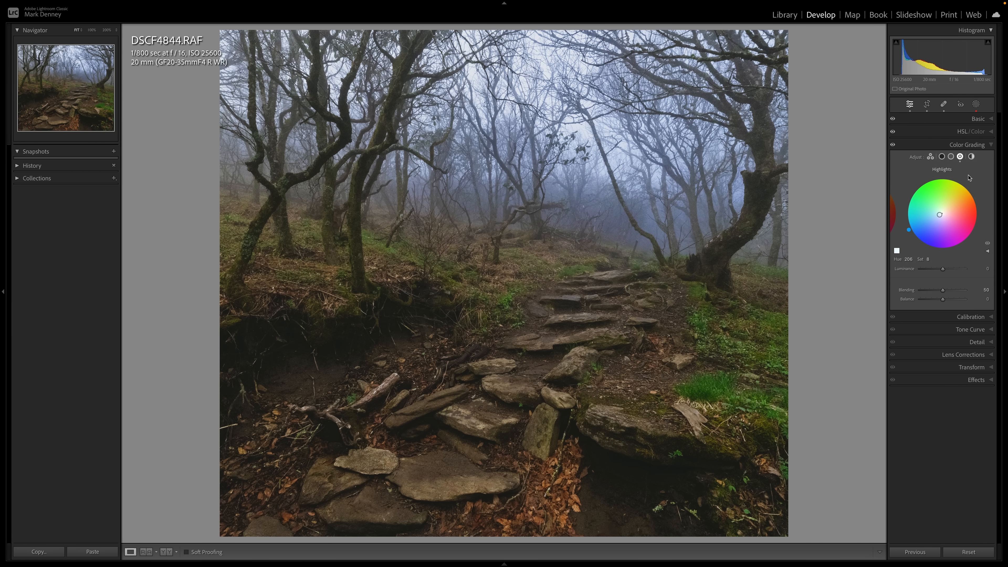
pyautogui.click(967, 144)
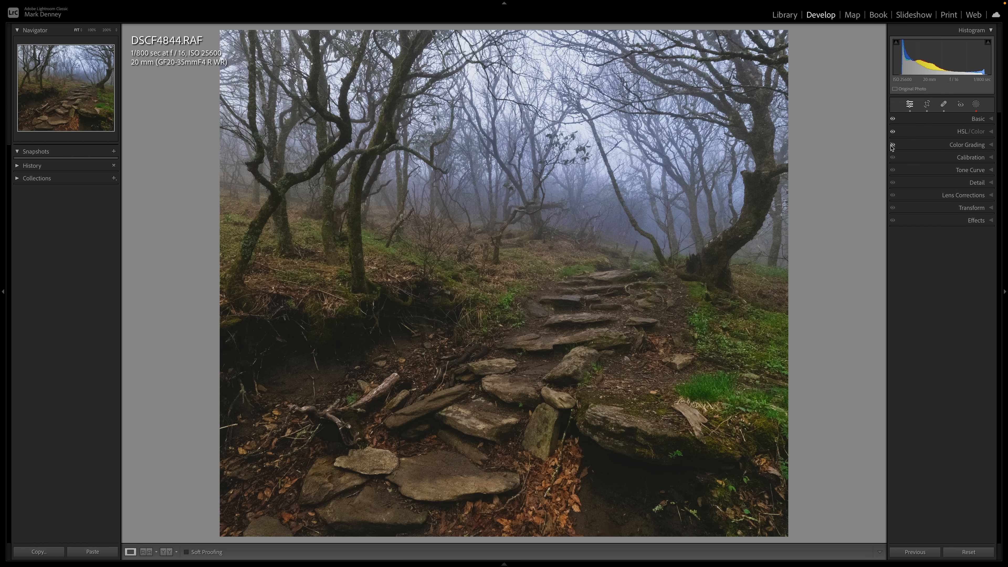
pyautogui.moveTo(899, 121)
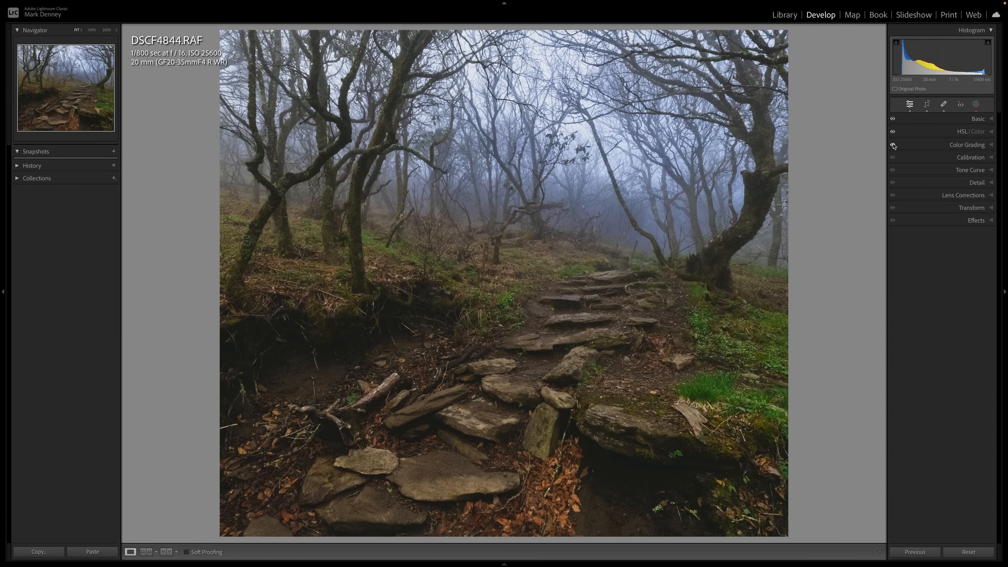
pyautogui.moveTo(968, 114)
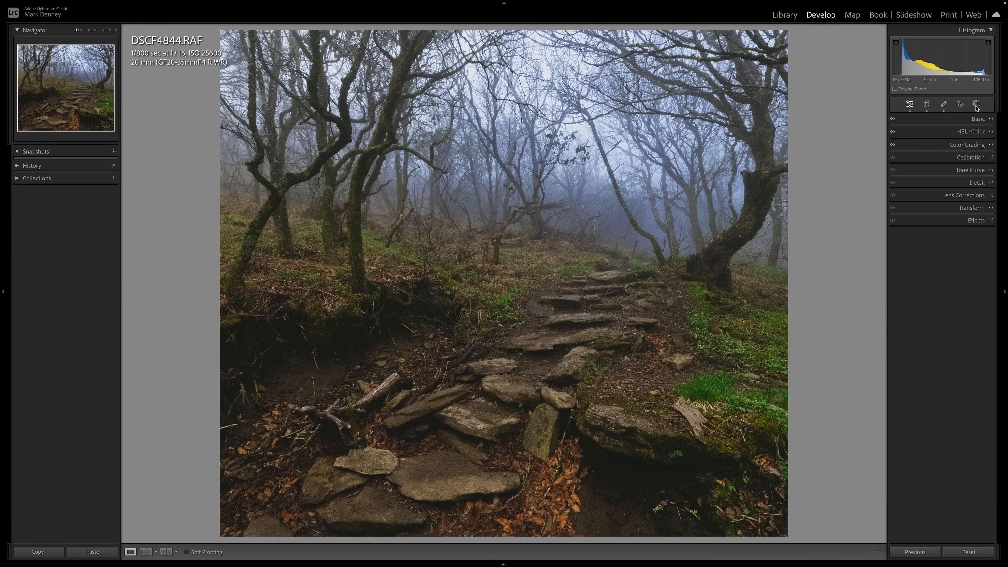
# Reopen Masking and expand an existing mask's Curve adjustment for review
pyautogui.click(976, 105)
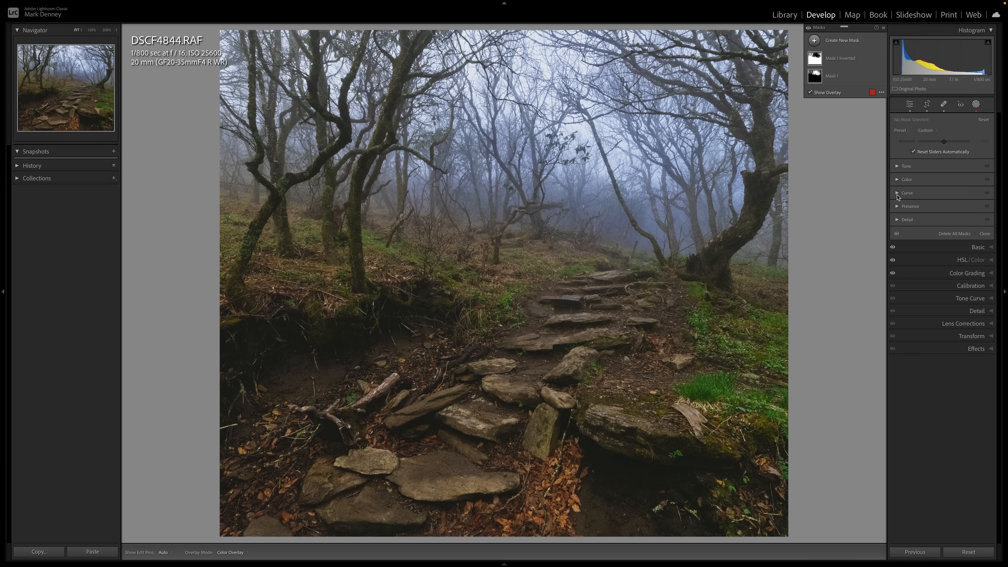
pyautogui.click(907, 192)
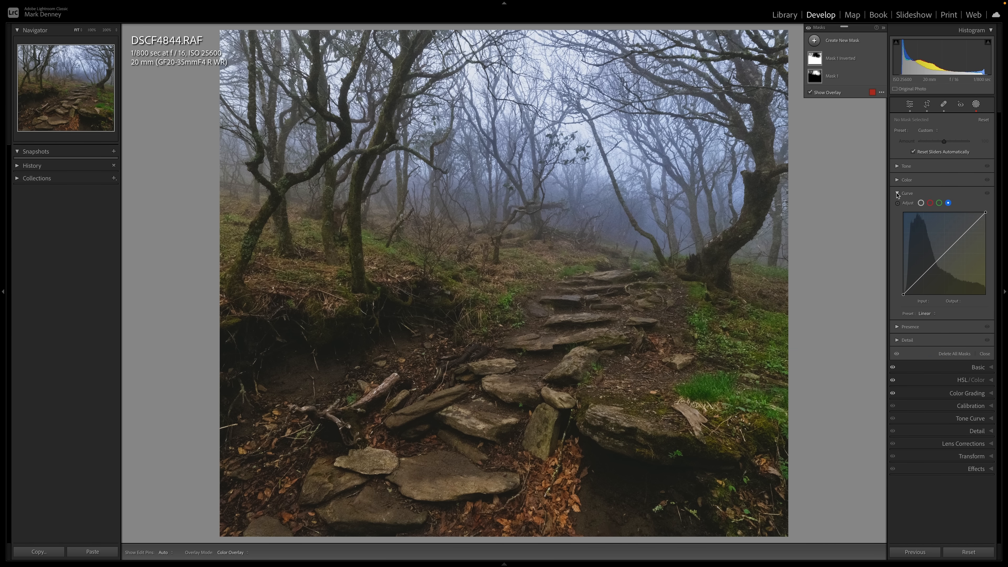